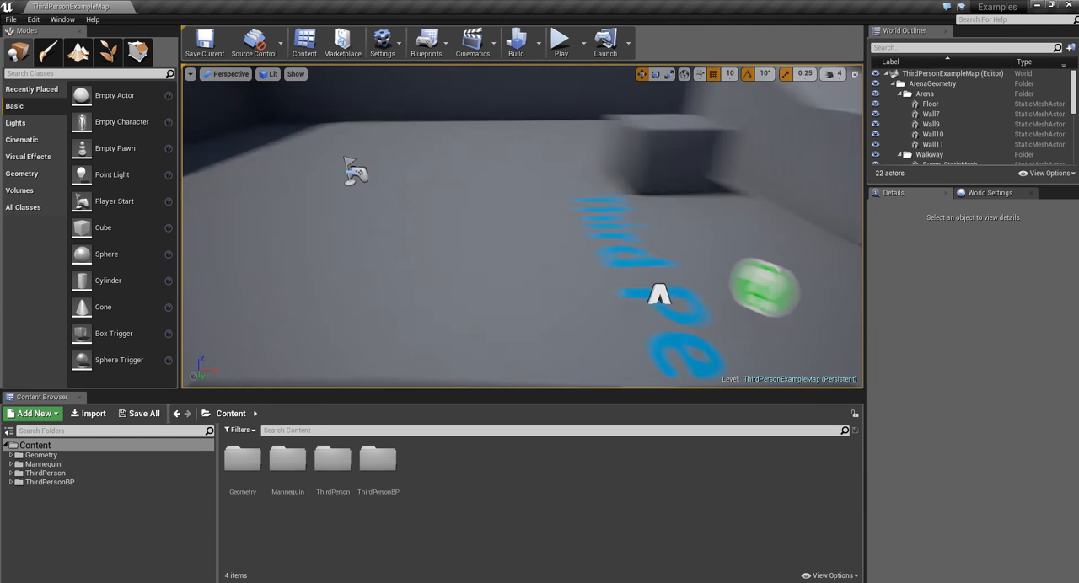
# - Briefly test-play the level, then create a Blueprints folder inside Content and open it
pyautogui.click(560, 40)
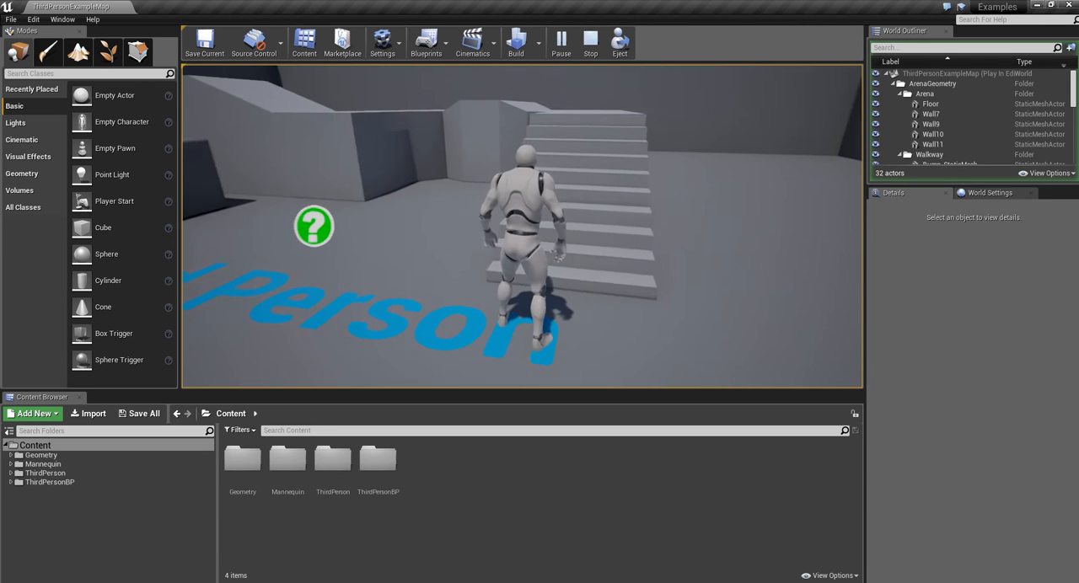
pyautogui.click(590, 42)
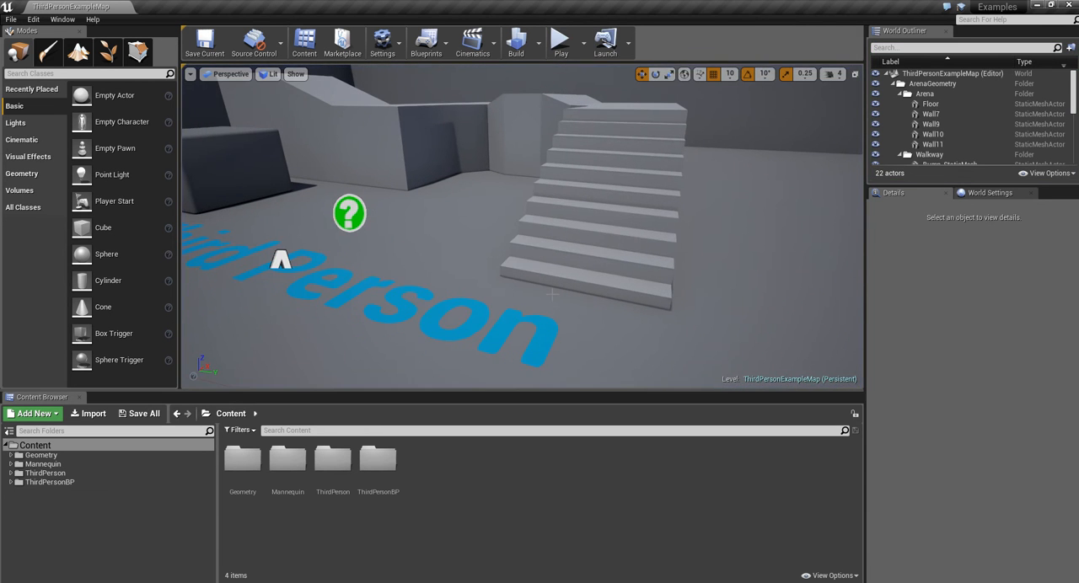
pyautogui.moveTo(378, 519)
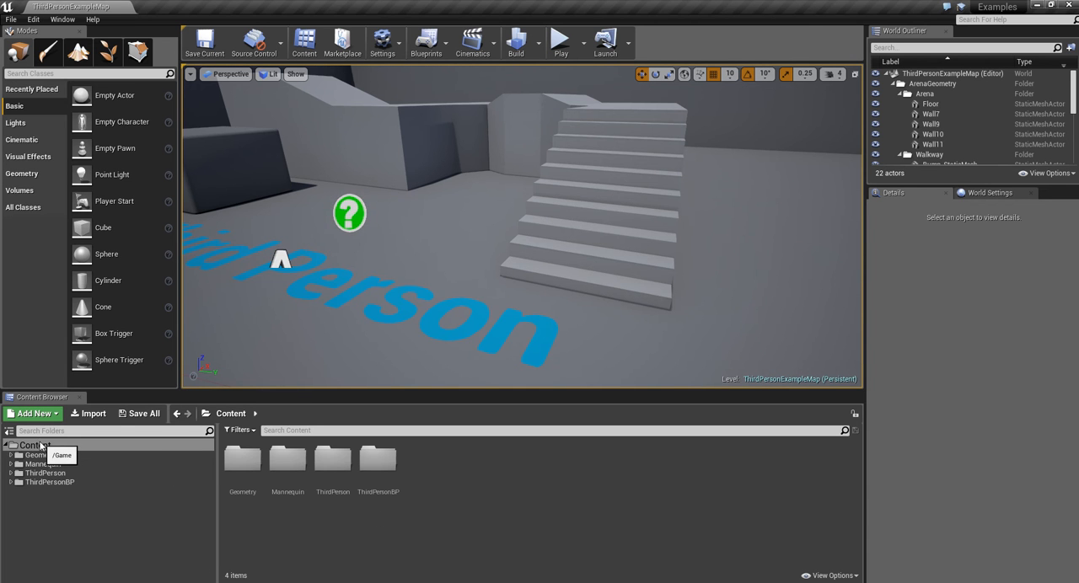
pyautogui.click(33, 445)
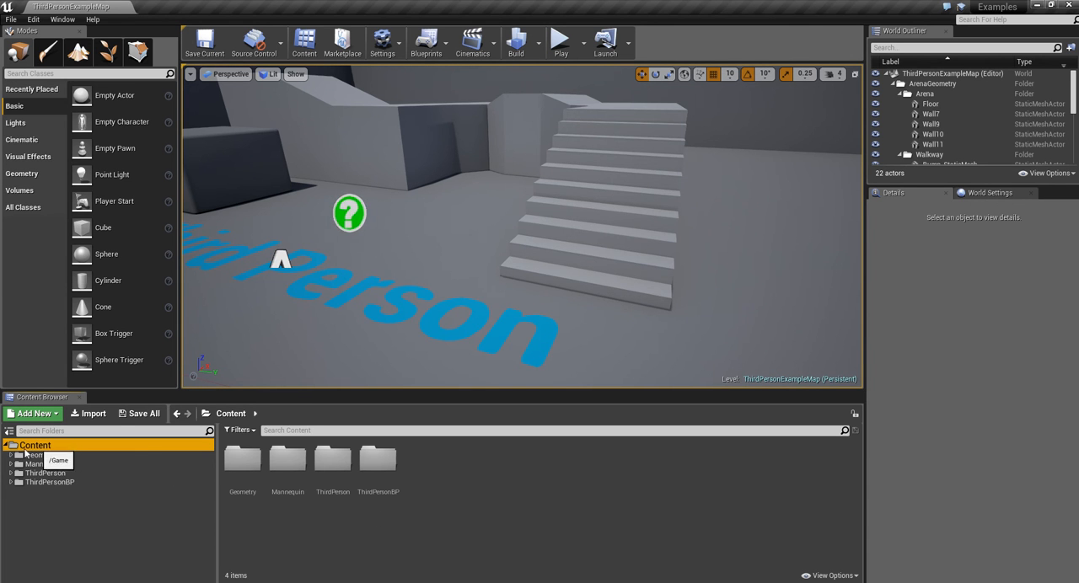
pyautogui.rightClick(34, 445)
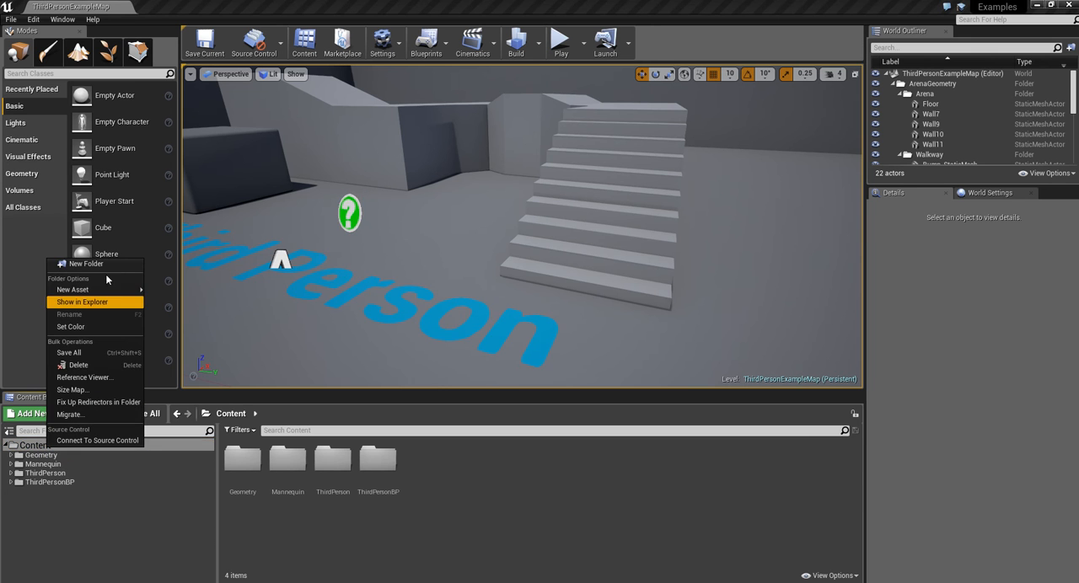
pyautogui.click(88, 263)
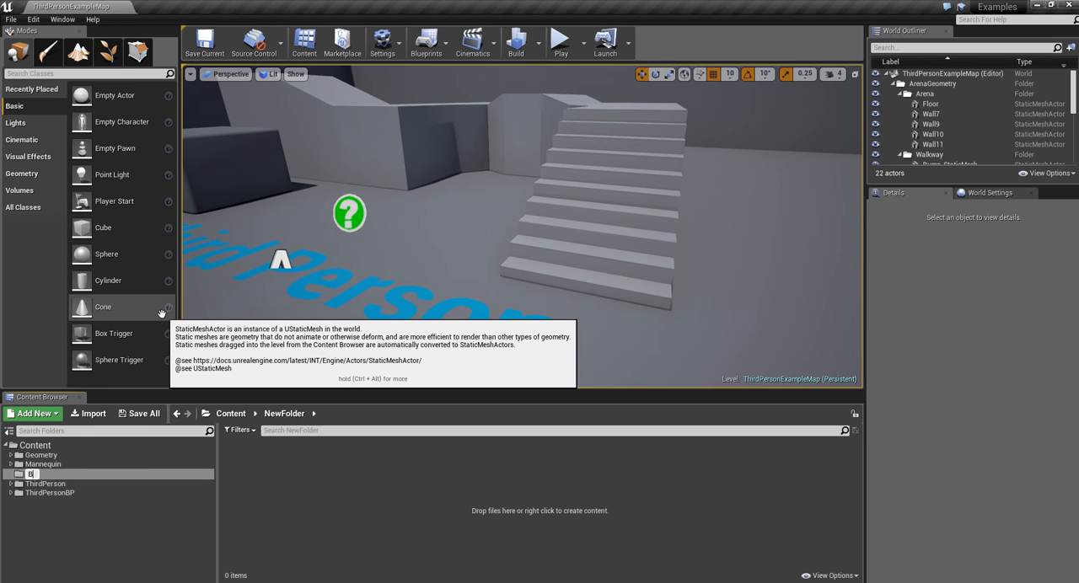
pyautogui.click(41, 455)
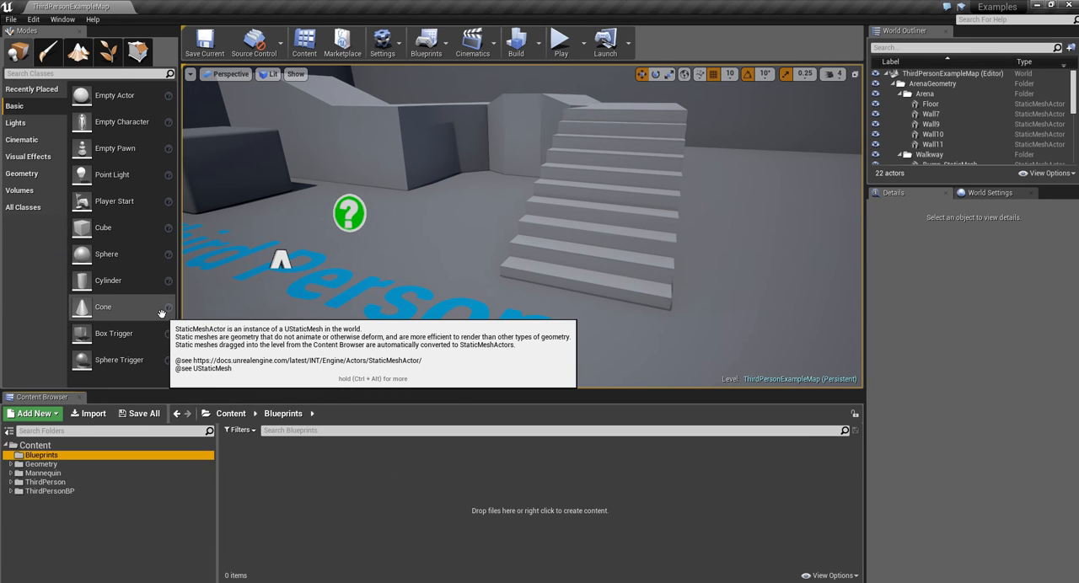
pyautogui.moveTo(273, 455)
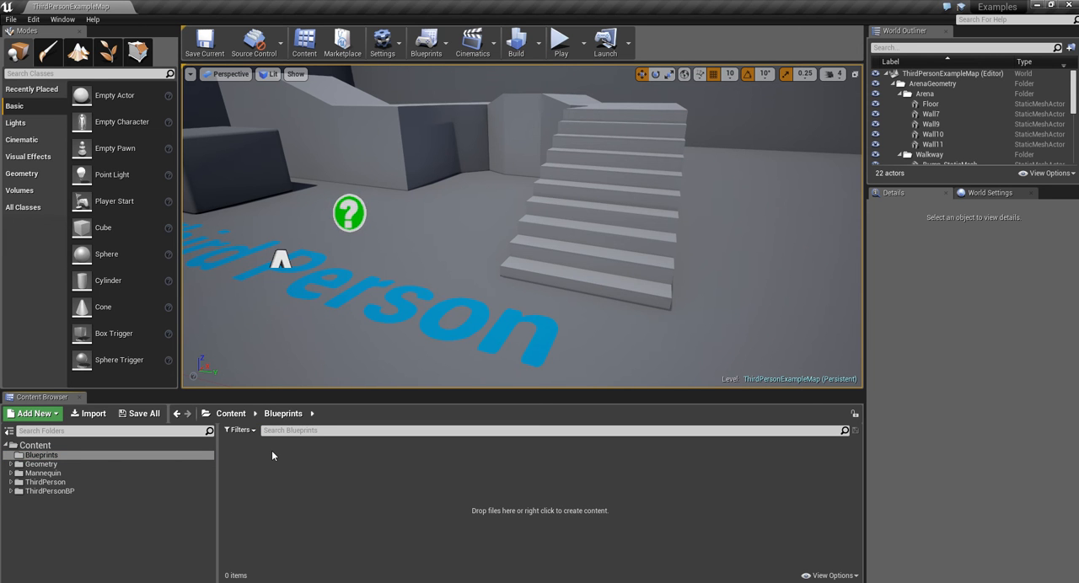
pyautogui.click(349, 213)
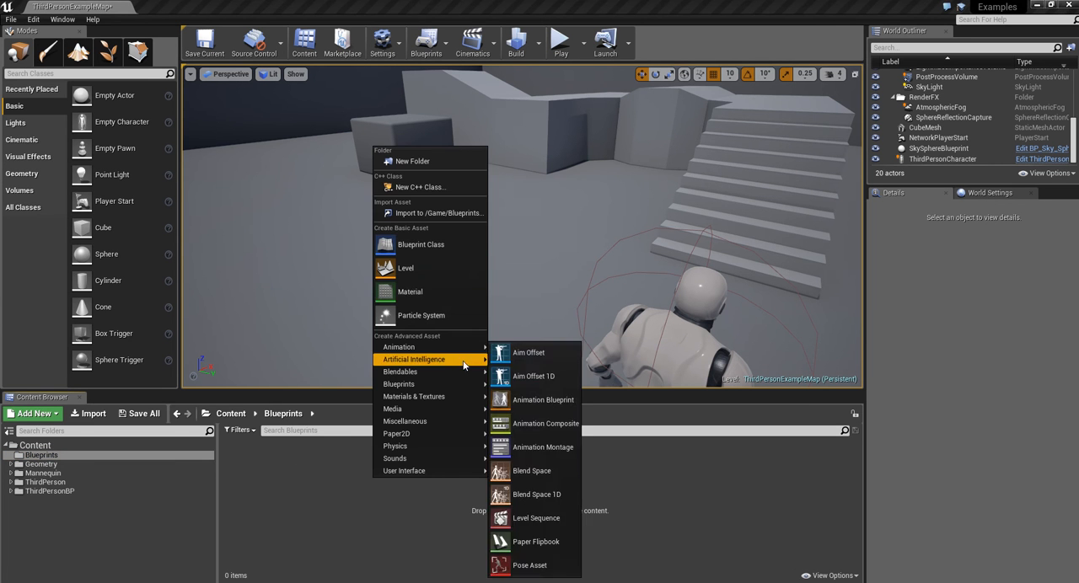
# - Start a new Blueprint Class asset in the Blueprints folder, bringing up the parent-class picker
pyautogui.click(421, 244)
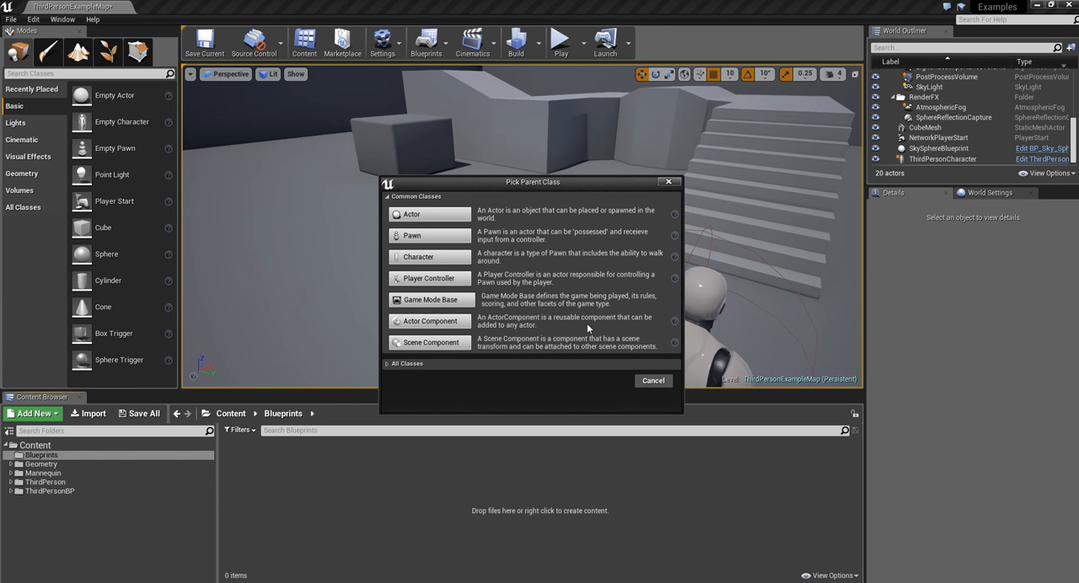
pyautogui.moveTo(408, 233)
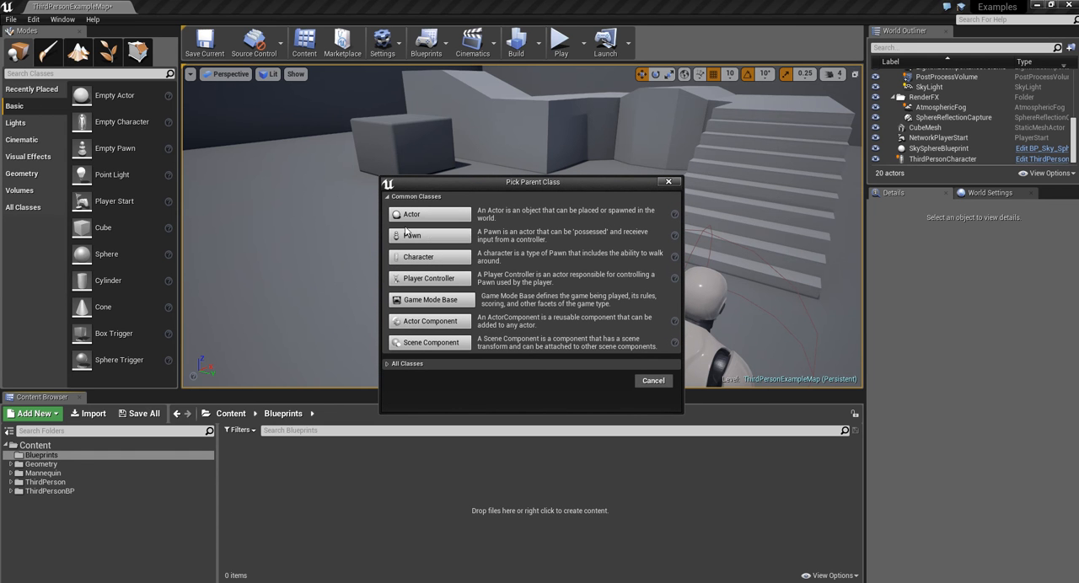
pyautogui.moveTo(476, 184)
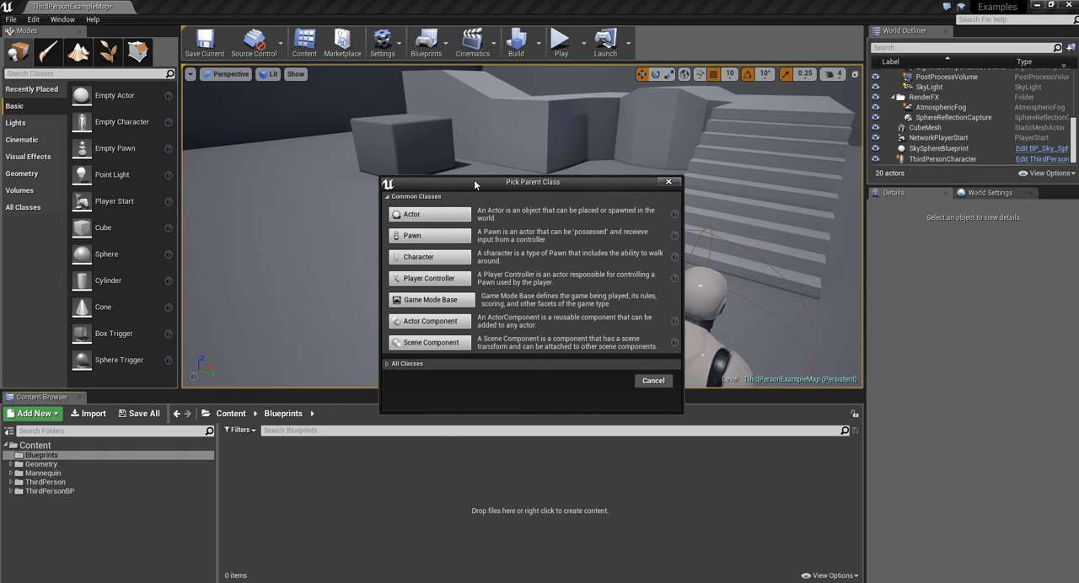
pyautogui.moveTo(428, 215)
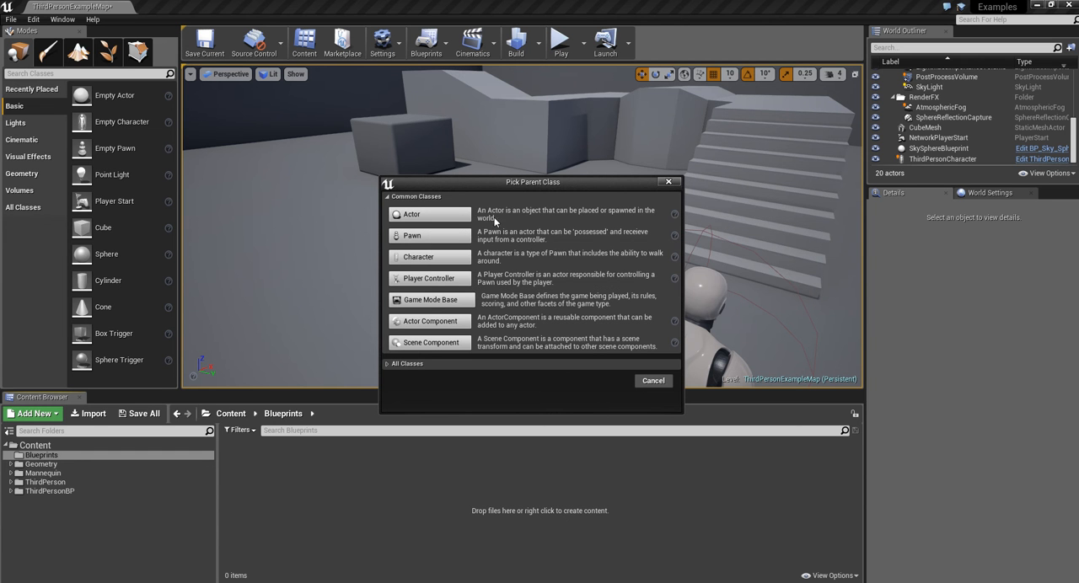
pyautogui.moveTo(617, 217)
pyautogui.write('BP_Coin')
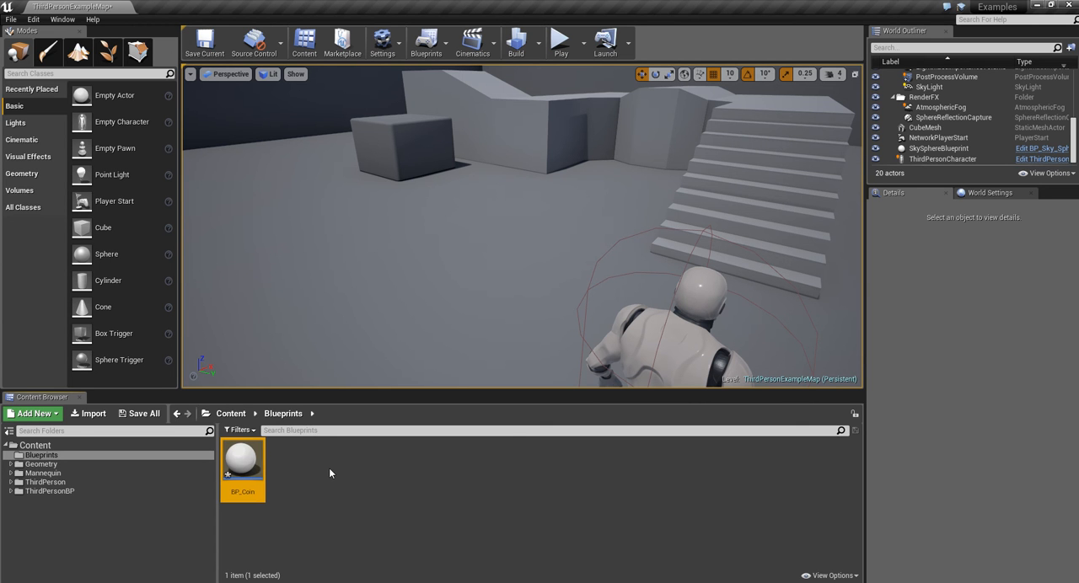
pyautogui.moveTo(273, 472)
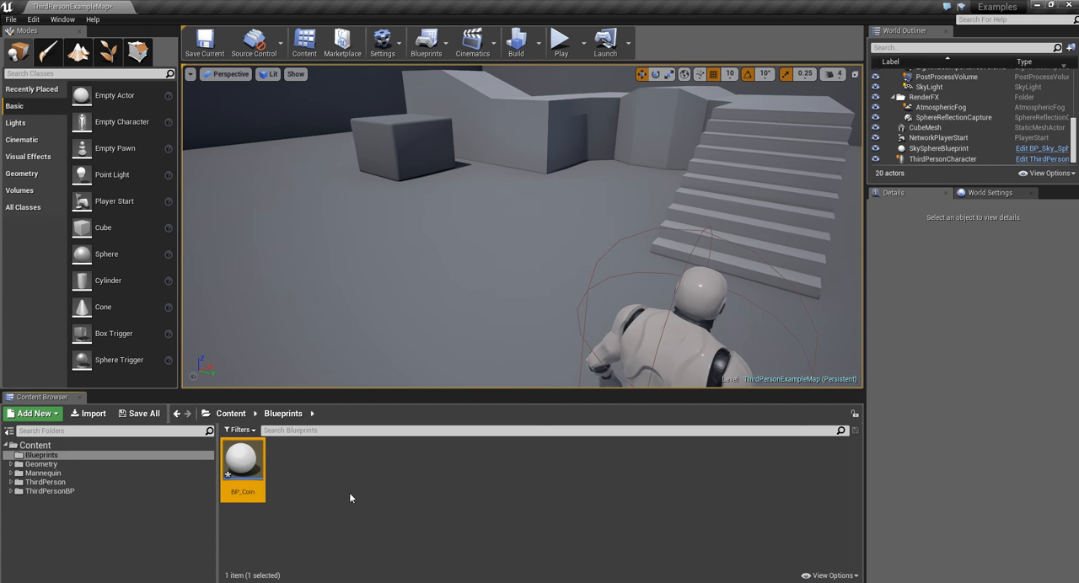
pyautogui.moveTo(334, 499)
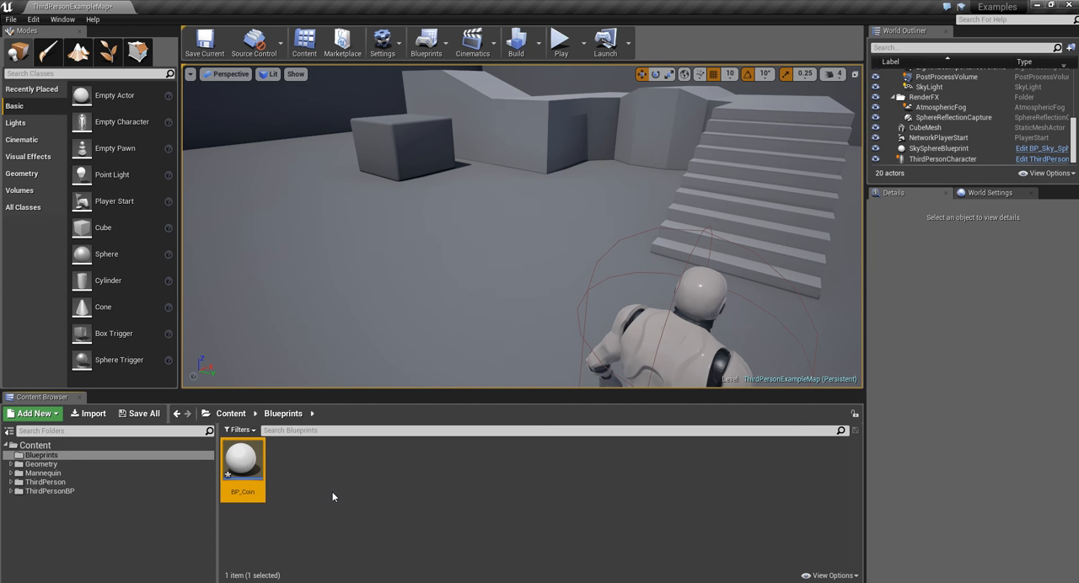
pyautogui.moveTo(322, 499)
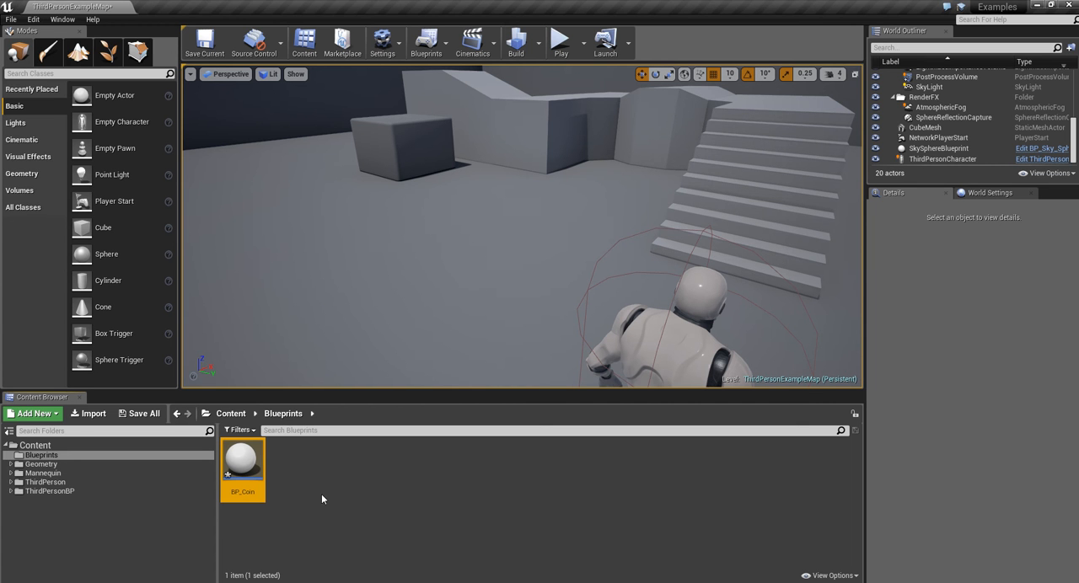
pyautogui.moveTo(249, 462)
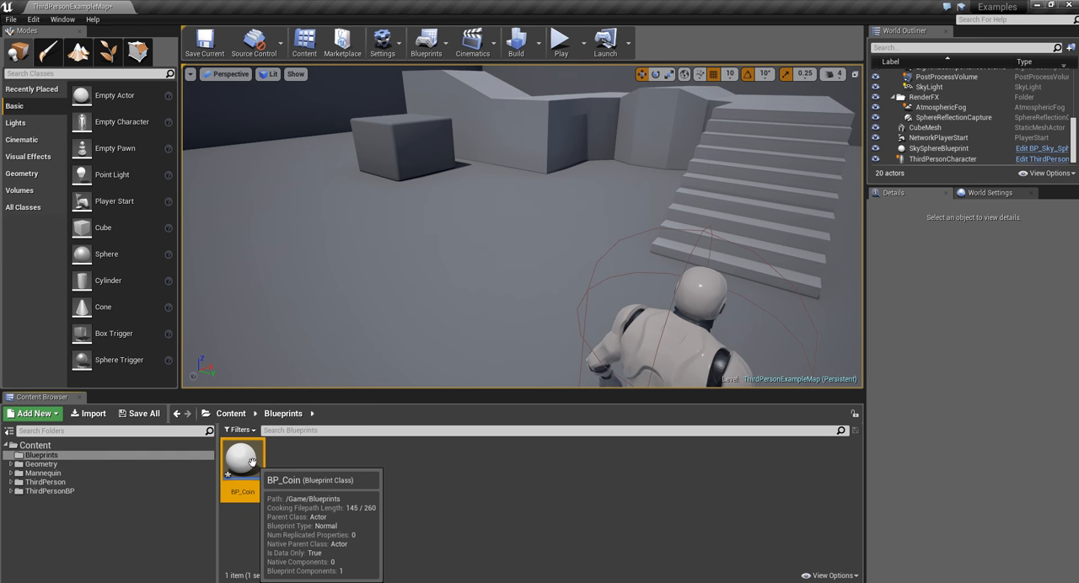
# - Open BP_Coin in a maximized Blueprint editor and select its DefaultSceneRoot
pyautogui.doubleClick(242, 459)
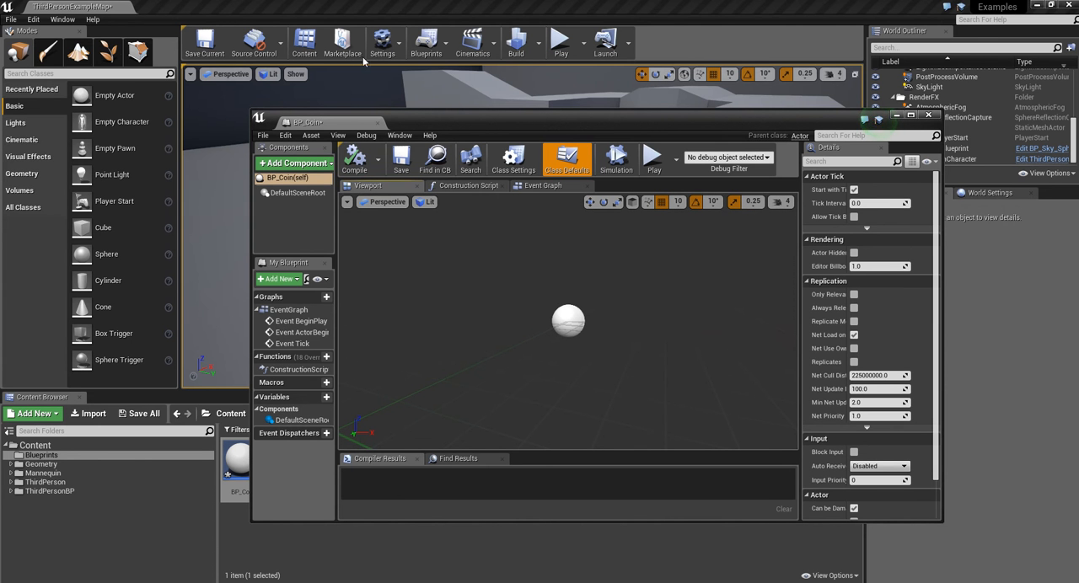
pyautogui.moveTo(482, 137)
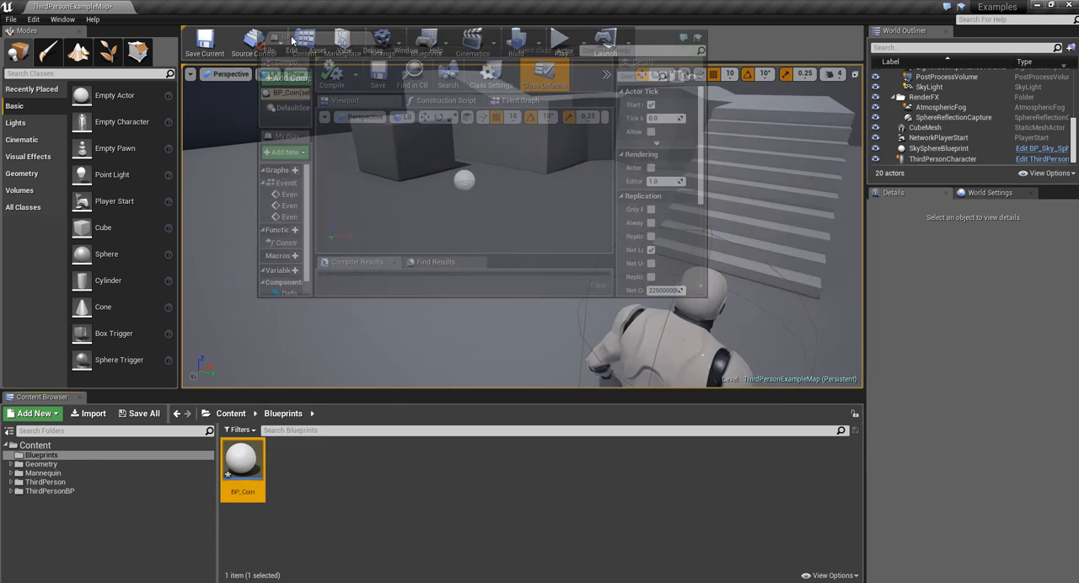
pyautogui.doubleClick(242, 462)
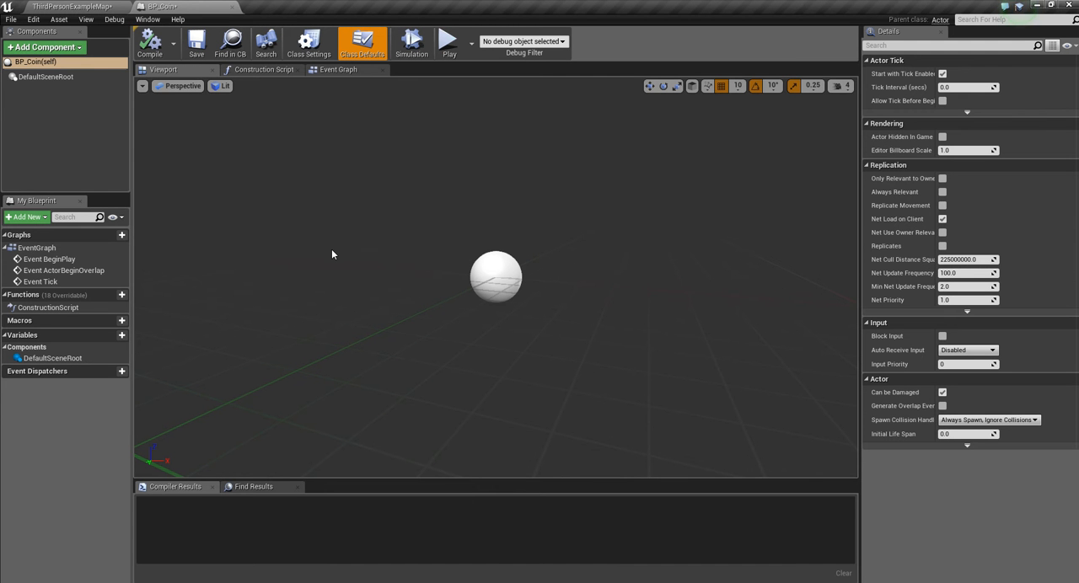
pyautogui.moveTo(335, 178)
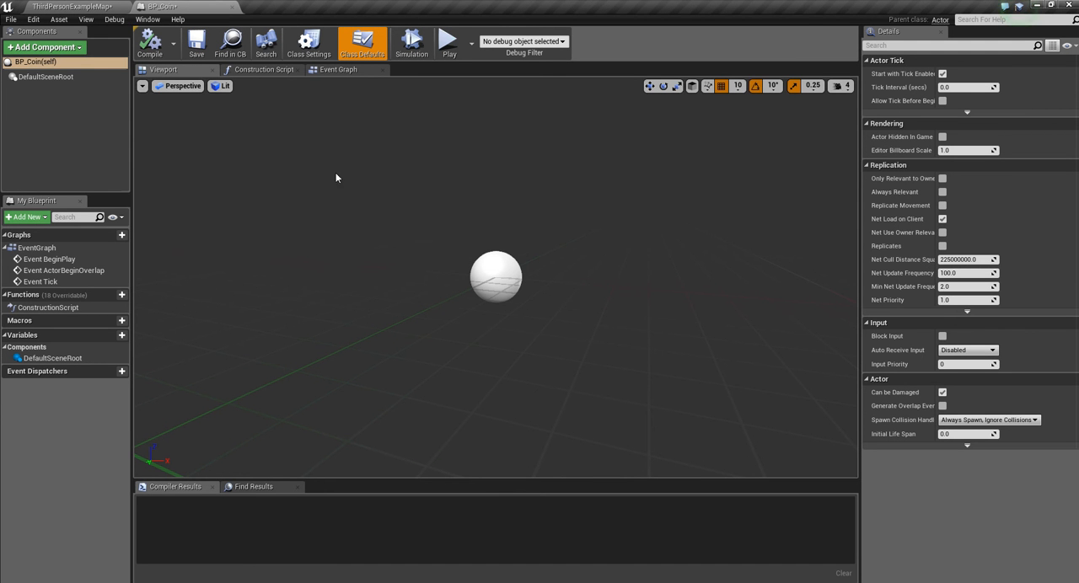
pyautogui.moveTo(516, 260)
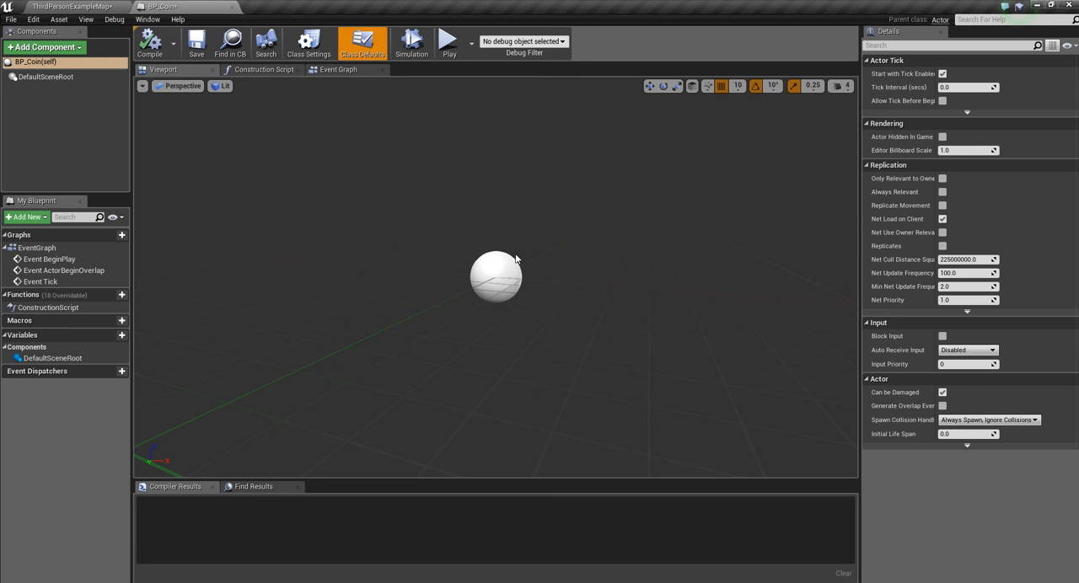
pyautogui.click(45, 78)
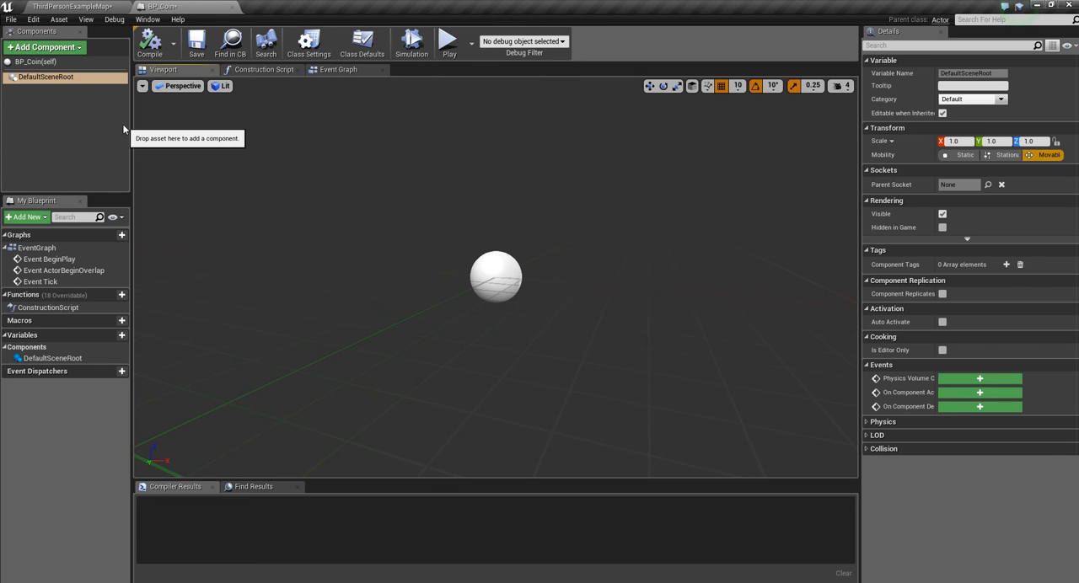
pyautogui.moveTo(250, 215)
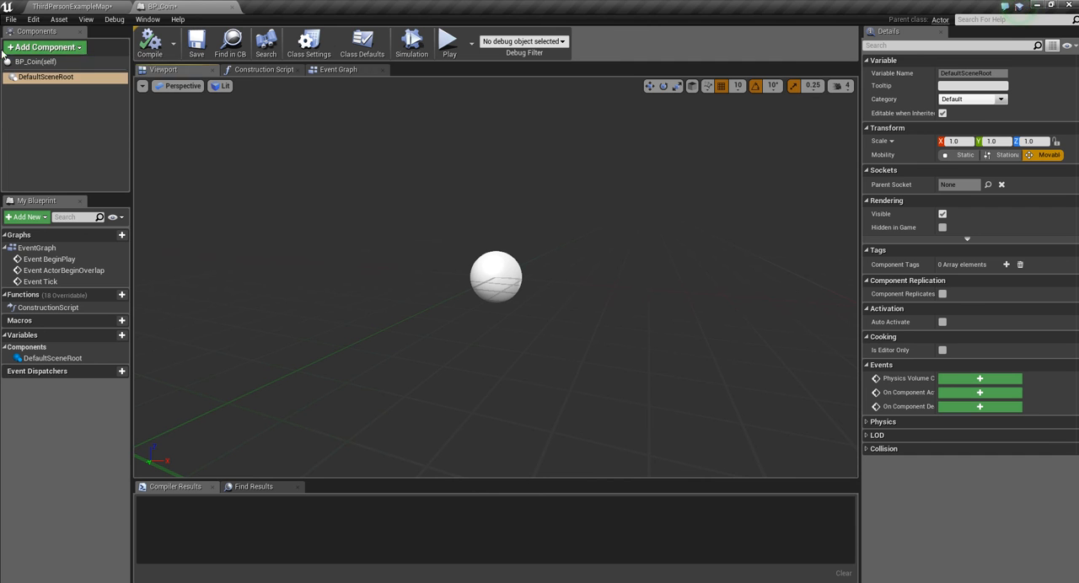
# - Add a Scene component to BP_Coin and make it the root in place of DefaultSceneRoot
pyautogui.click(44, 47)
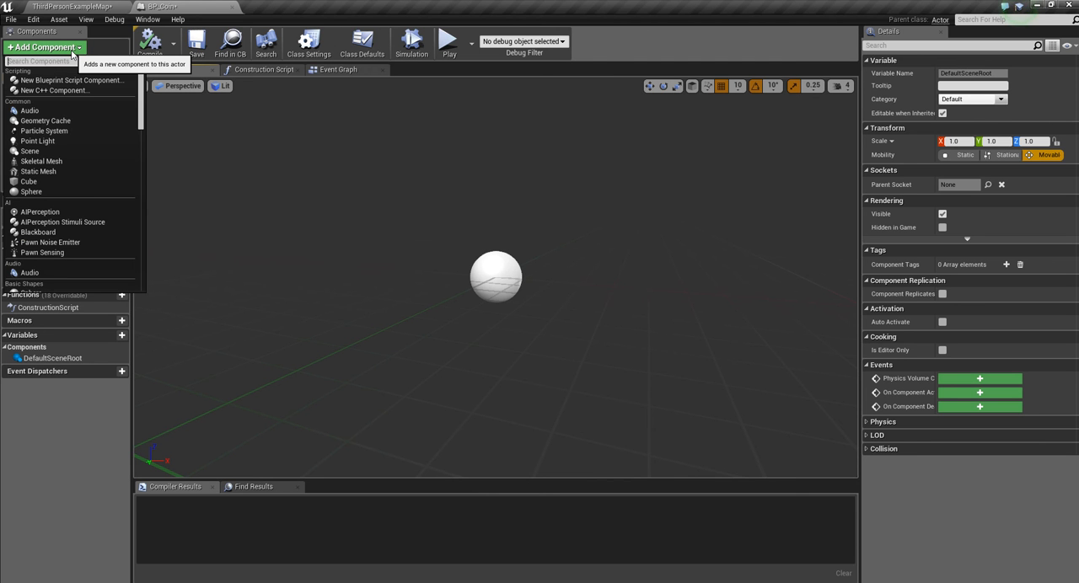
pyautogui.write('scene')
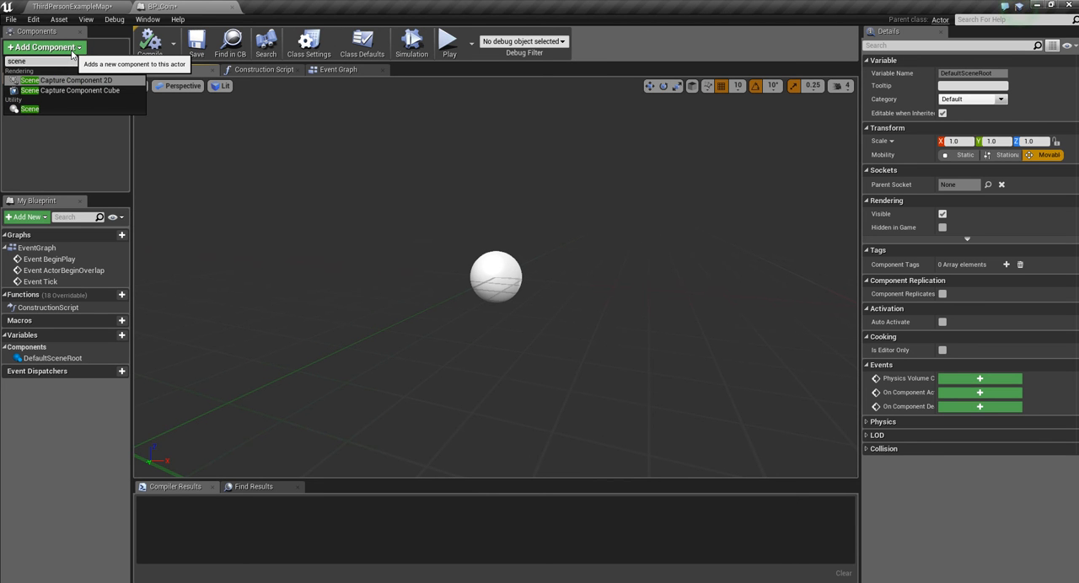
pyautogui.click(31, 108)
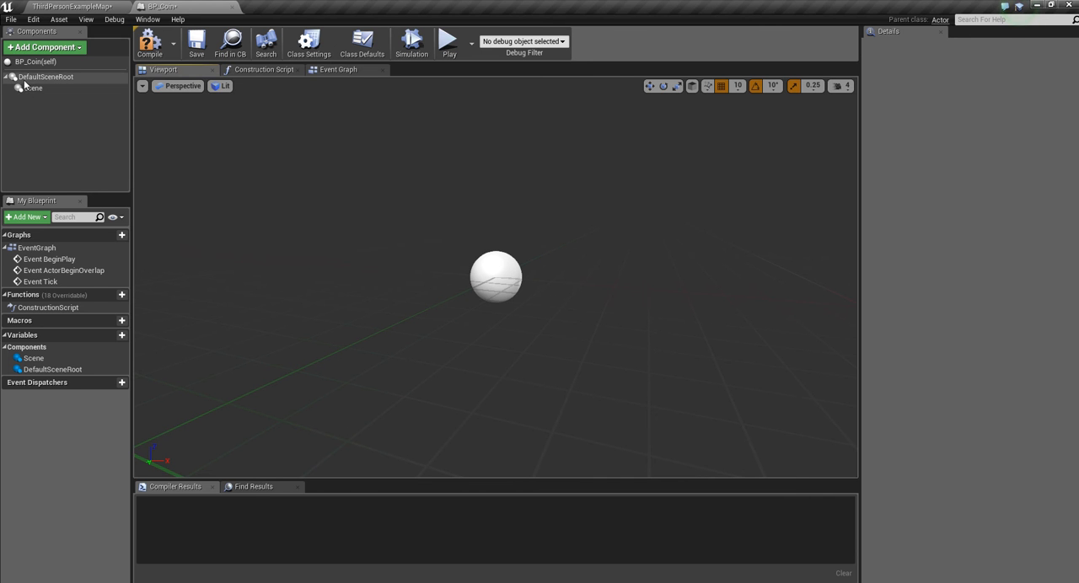
pyautogui.click(43, 78)
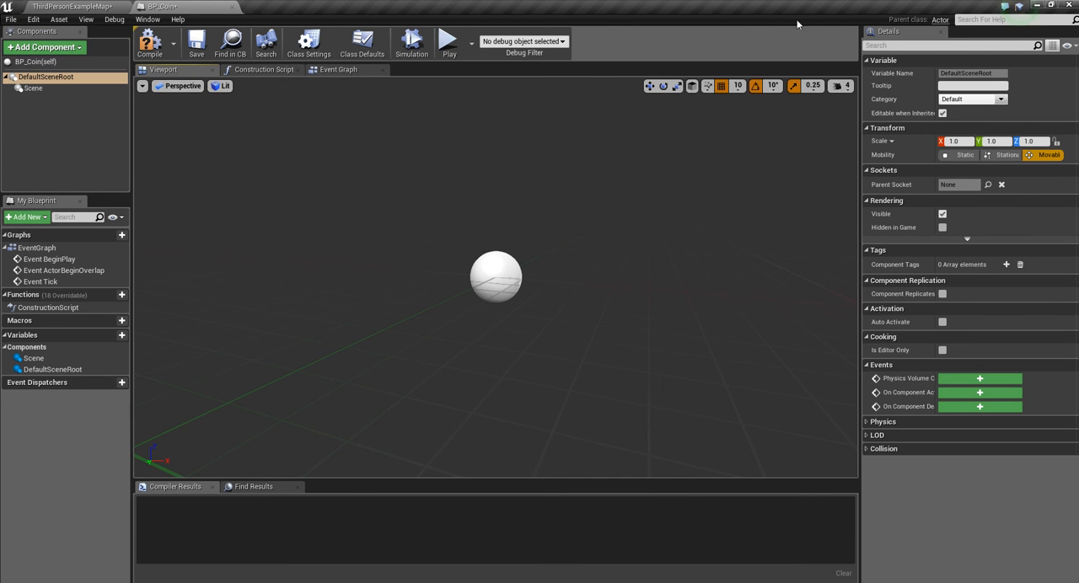
pyautogui.click(33, 88)
pyautogui.write('sta')
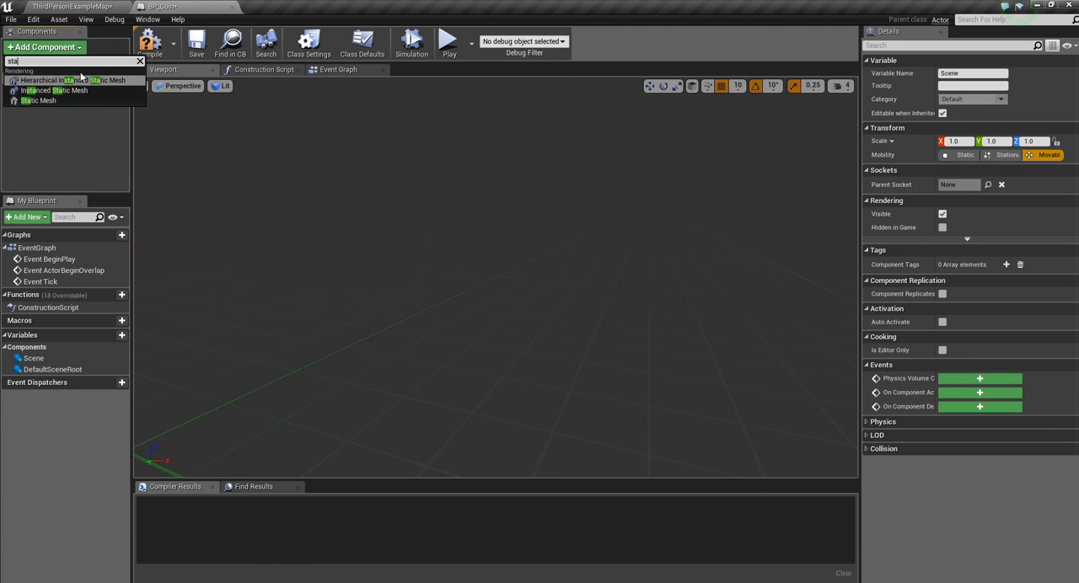
# - Add a cube Static Mesh under the Scene root, scaled into a thin flat slab
pyautogui.click(37, 101)
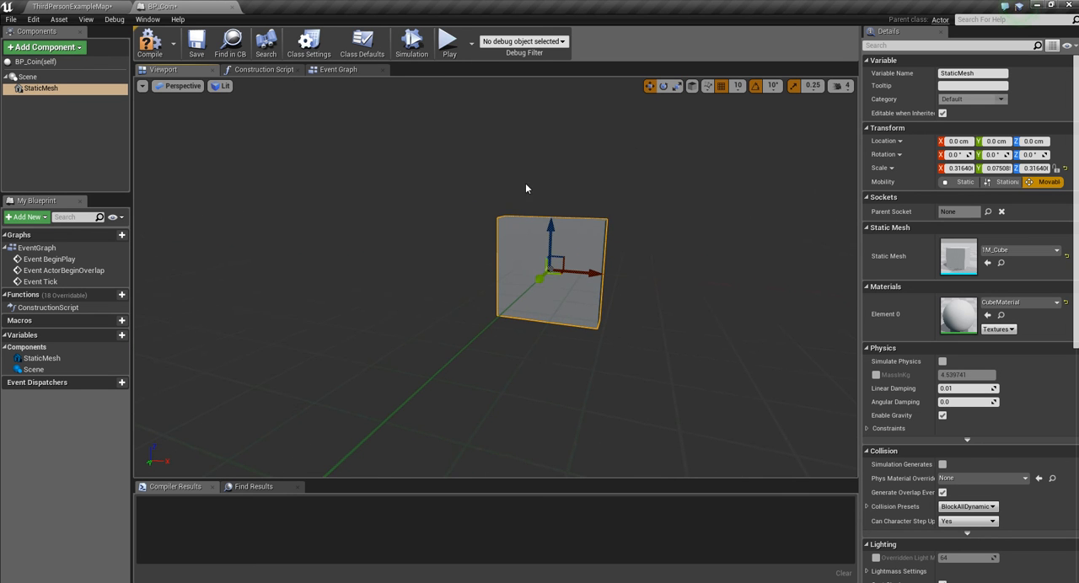
pyautogui.moveTo(548, 269); pyautogui.dragTo(472, 287)
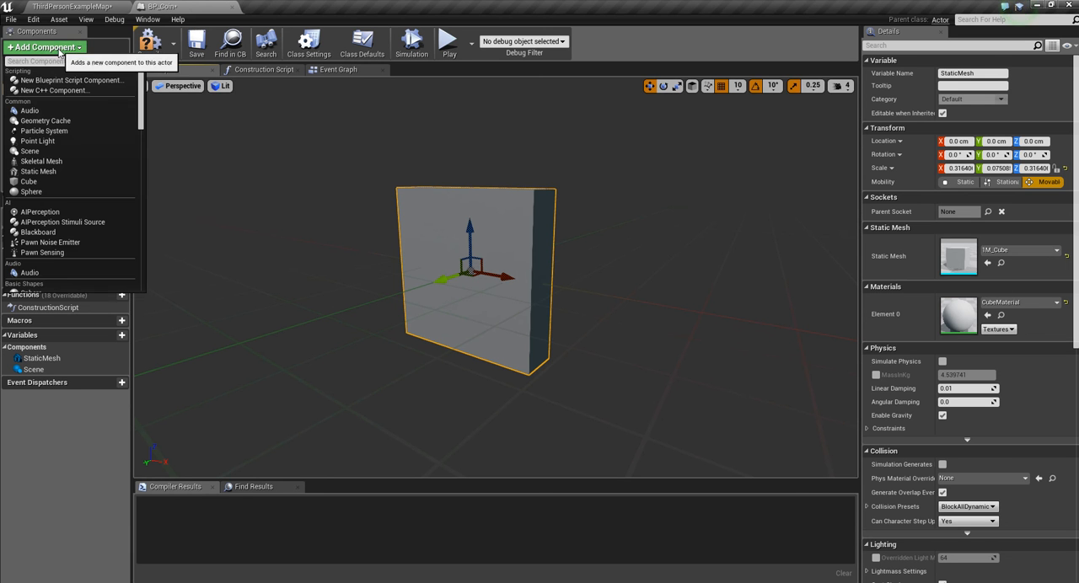
# - Add a Box Collision component and scale it to enclose the flat cube
pyautogui.write('bo')
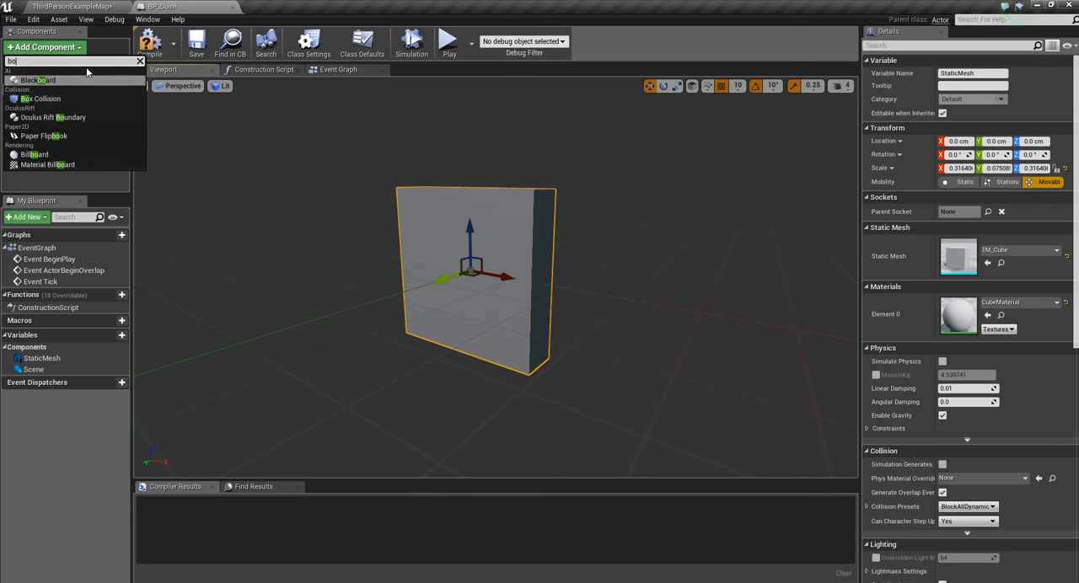
pyautogui.click(40, 100)
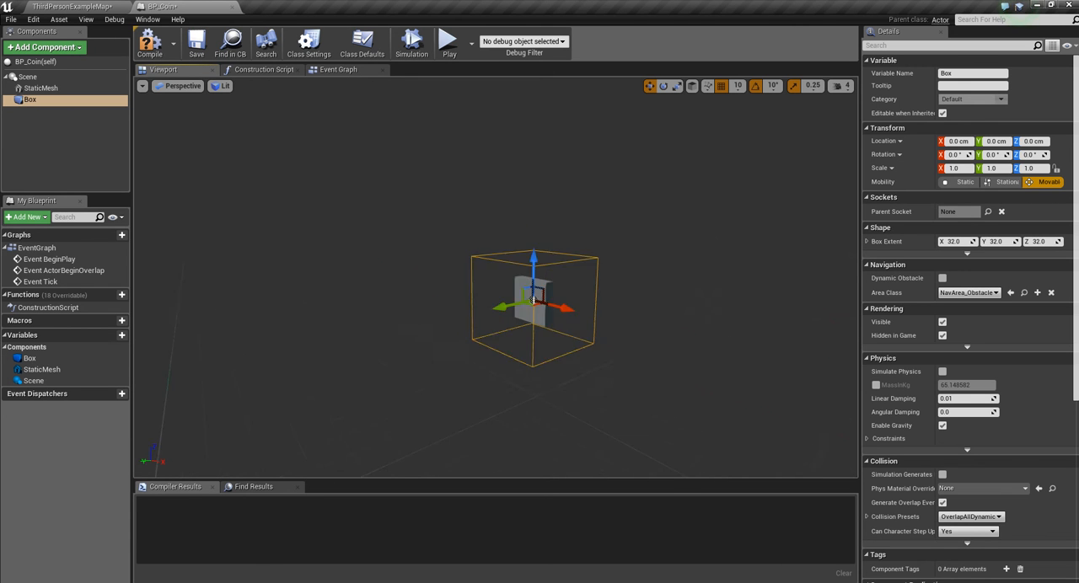
pyautogui.moveTo(539, 307); pyautogui.dragTo(413, 324)
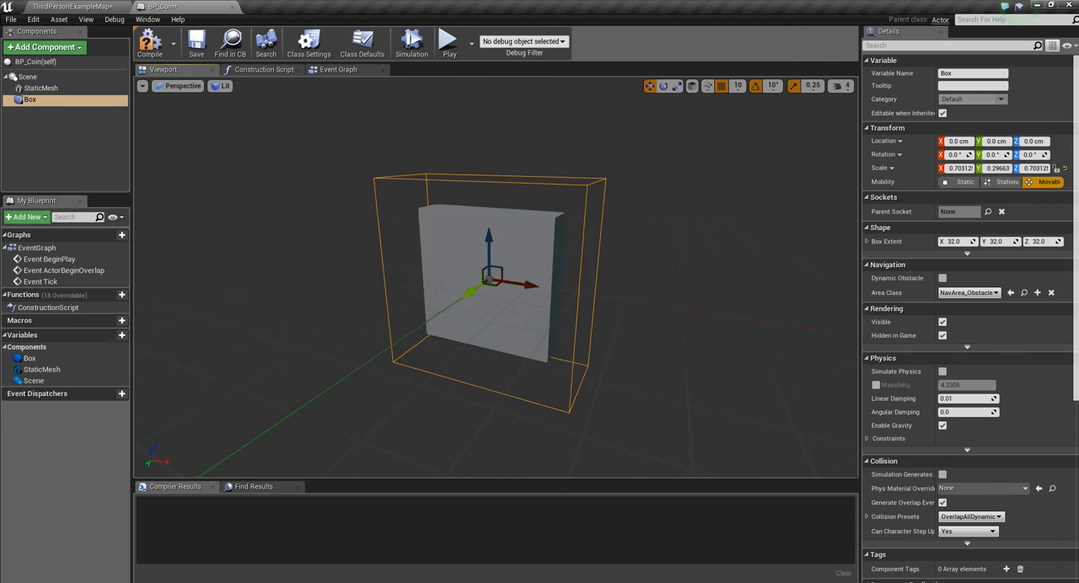
# - Add a Rotating Movement component to the coin with a 180-degree yaw rotation rate
pyautogui.moveTo(505, 295); pyautogui.dragTo(387, 329)
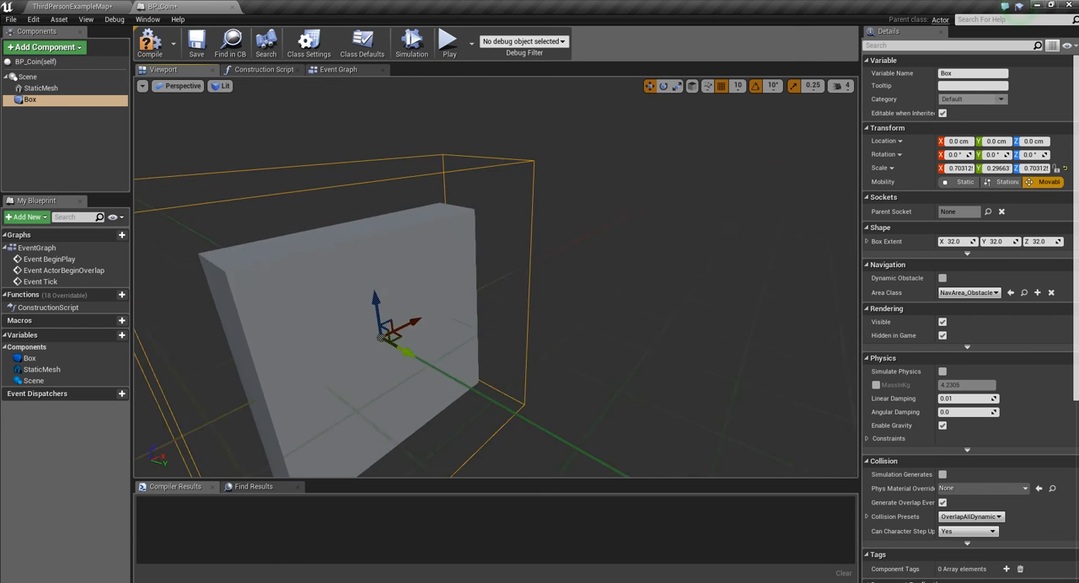
pyautogui.moveTo(396, 329); pyautogui.dragTo(505, 328)
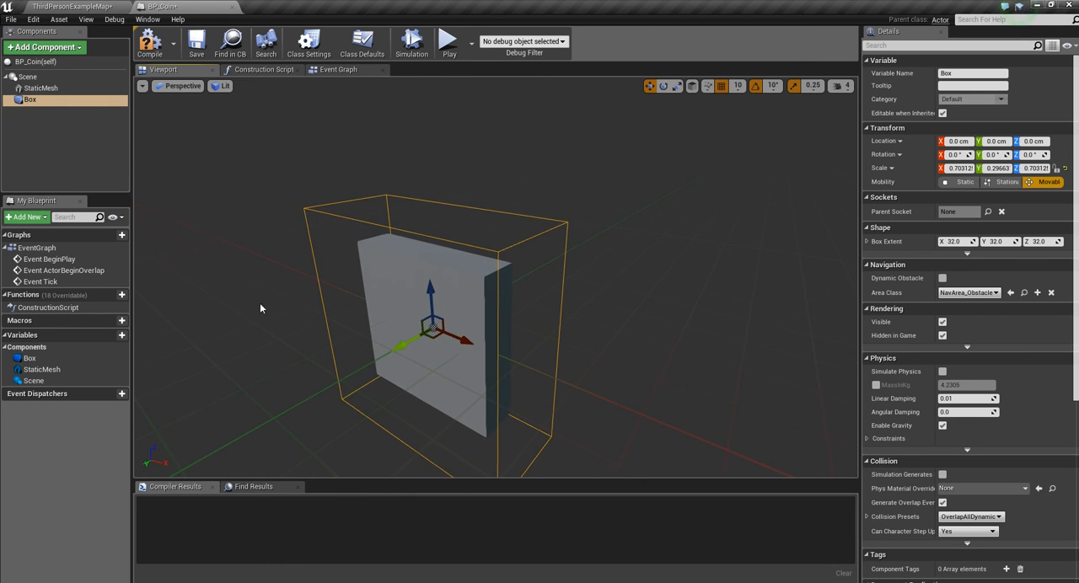
pyautogui.click(44, 48)
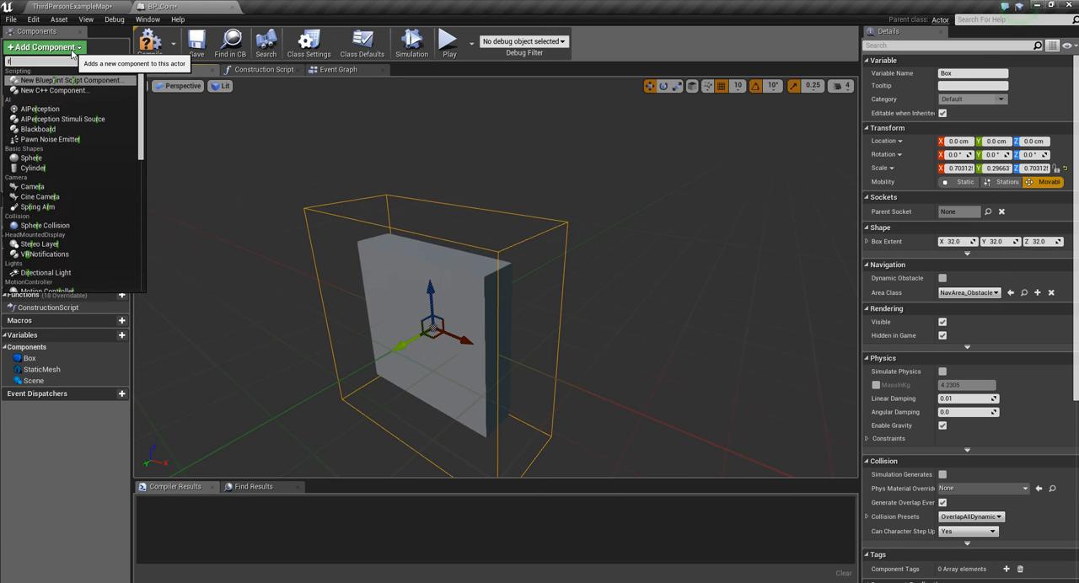
pyautogui.write('rot')
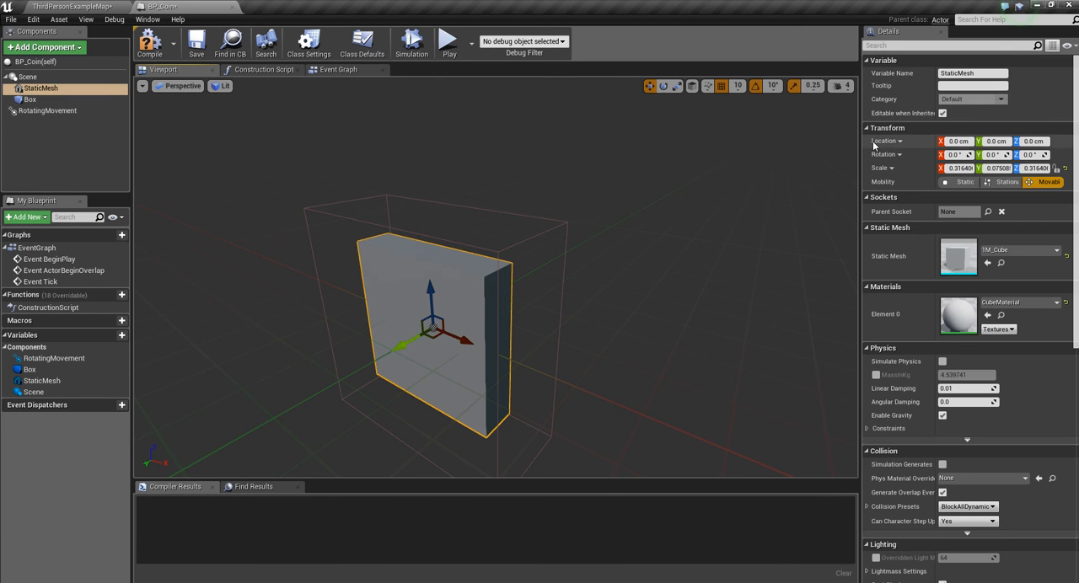
pyautogui.click(48, 111)
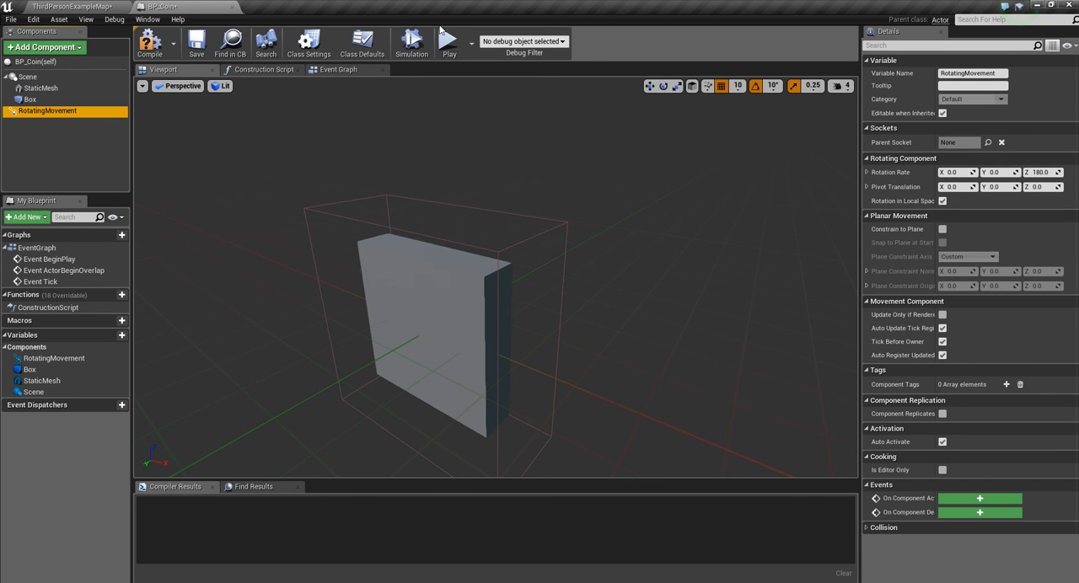
pyautogui.click(411, 42)
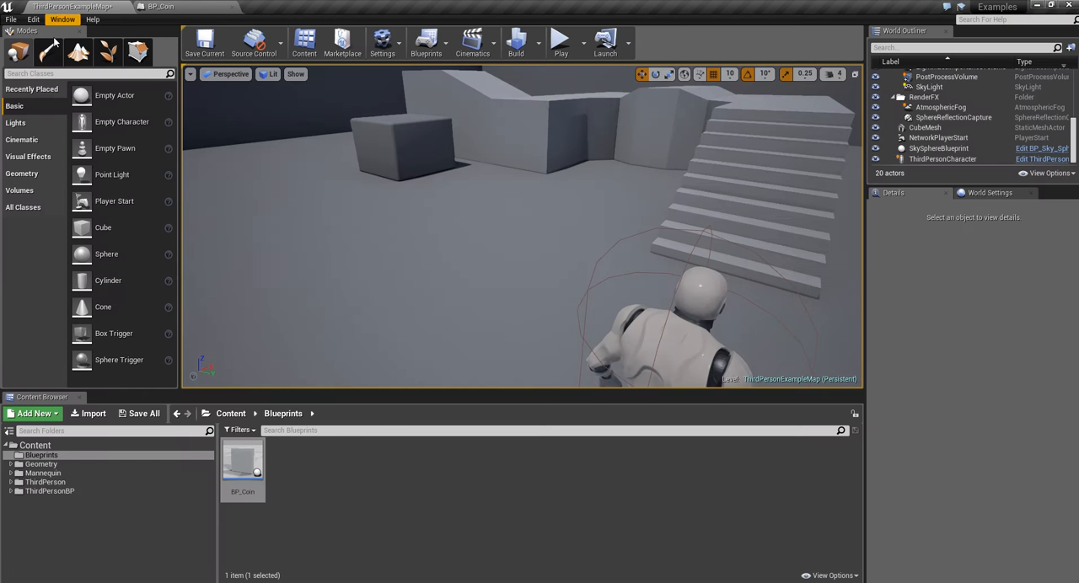
# - Drag a BP_Coin instance from the Content Browser into the level near the character
pyautogui.moveTo(243, 464); pyautogui.dragTo(379, 295)
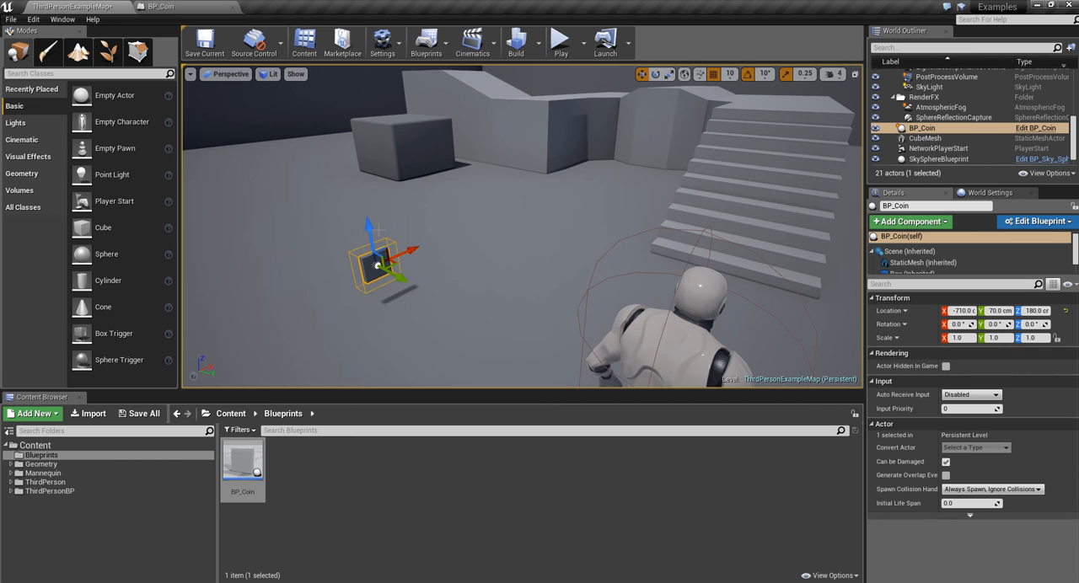
pyautogui.click(559, 42)
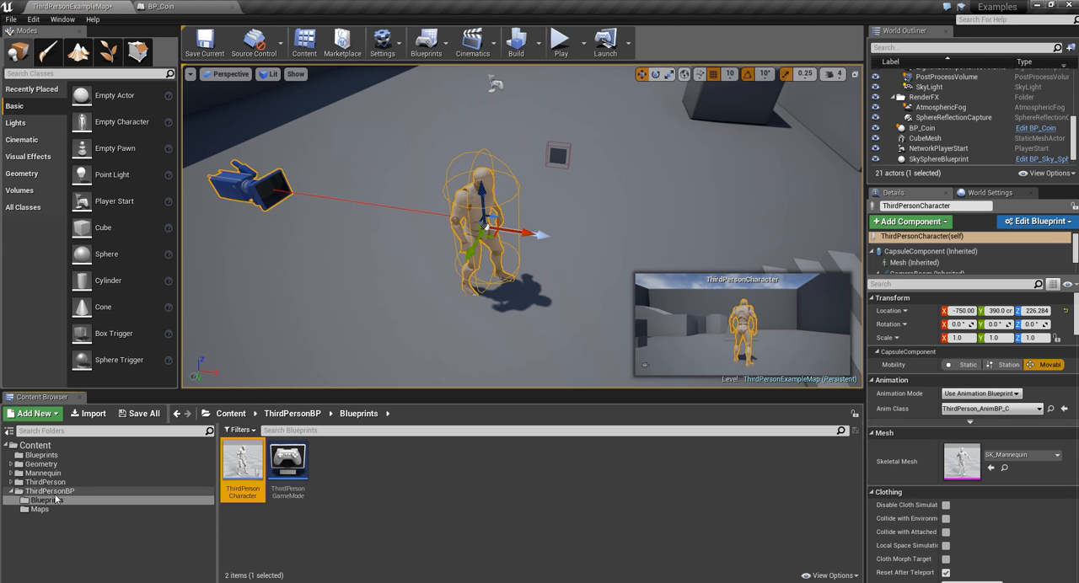
pyautogui.moveTo(252, 458)
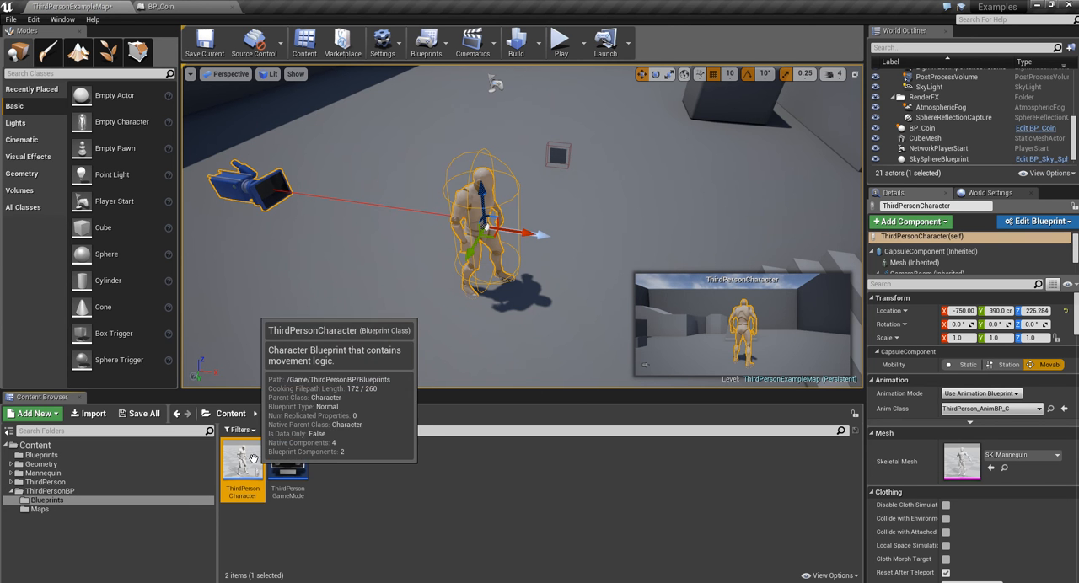
# - Open the ThirdPersonCharacter blueprint and look over its Event Graph
pyautogui.doubleClick(243, 459)
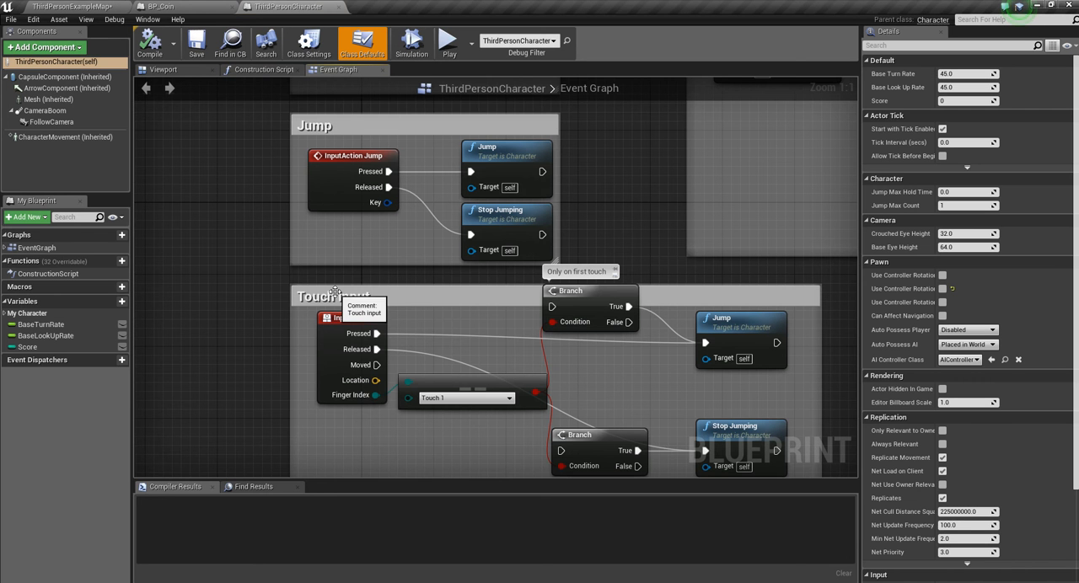
pyautogui.scroll(-3)
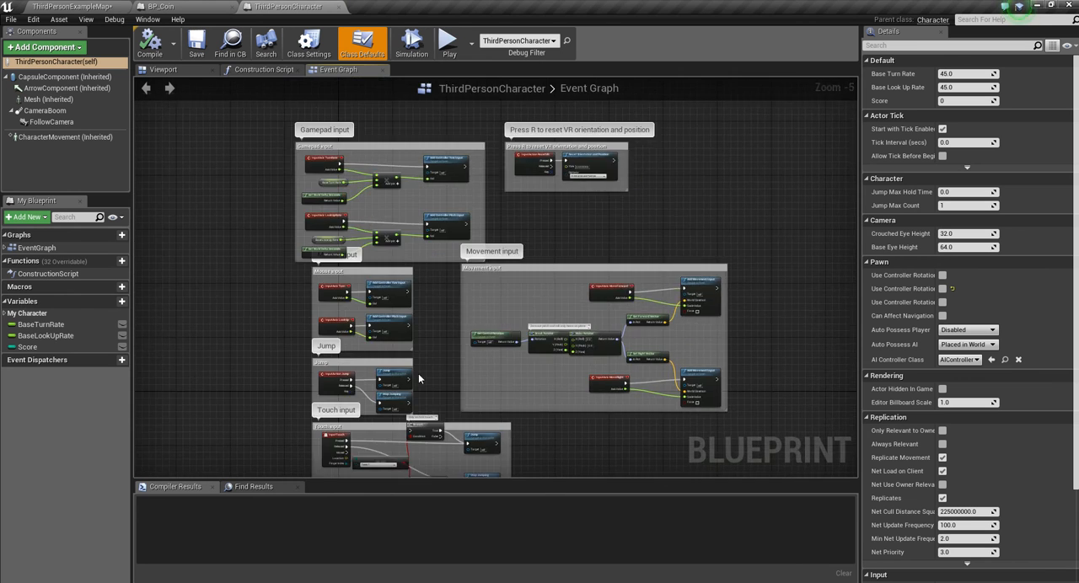
pyautogui.scroll(3)
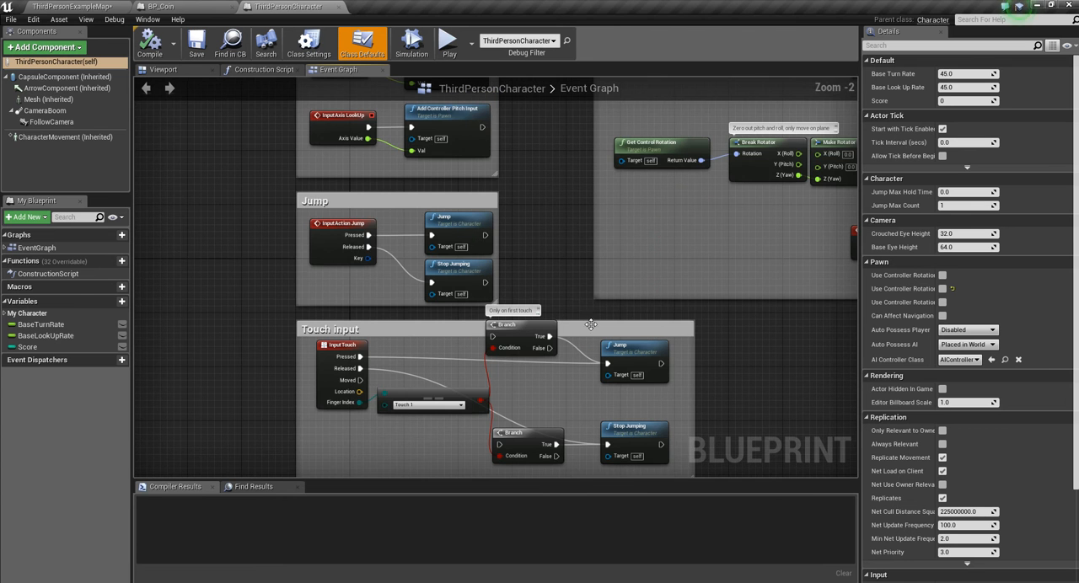
pyautogui.moveTo(516, 292)
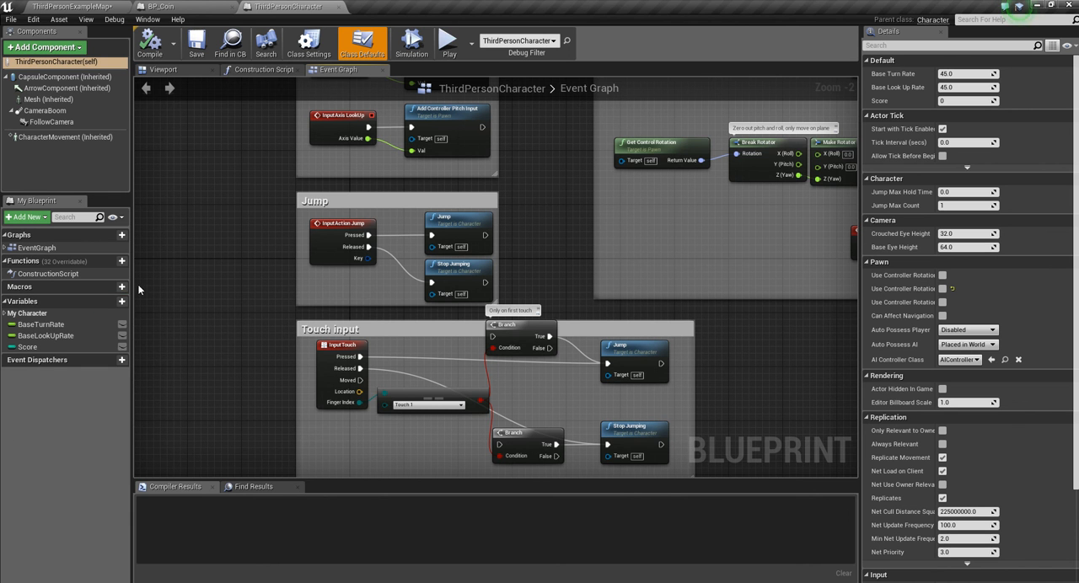
pyautogui.moveTo(58, 305)
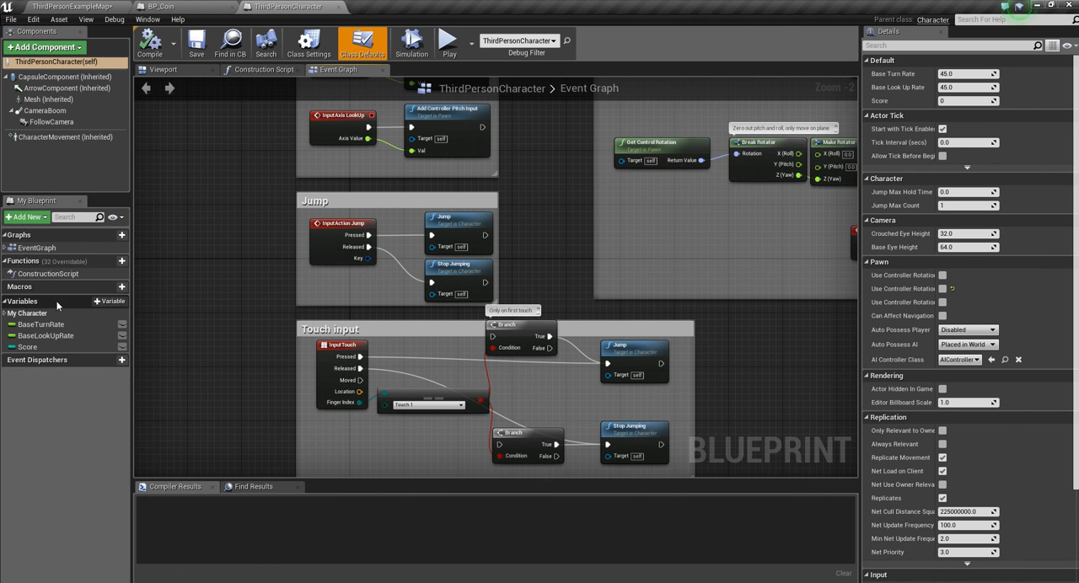
# - Add a Score variable to ThirdPersonCharacter and set its type to Integer, default 0
pyautogui.click(109, 302)
pyautogui.write('Sco')
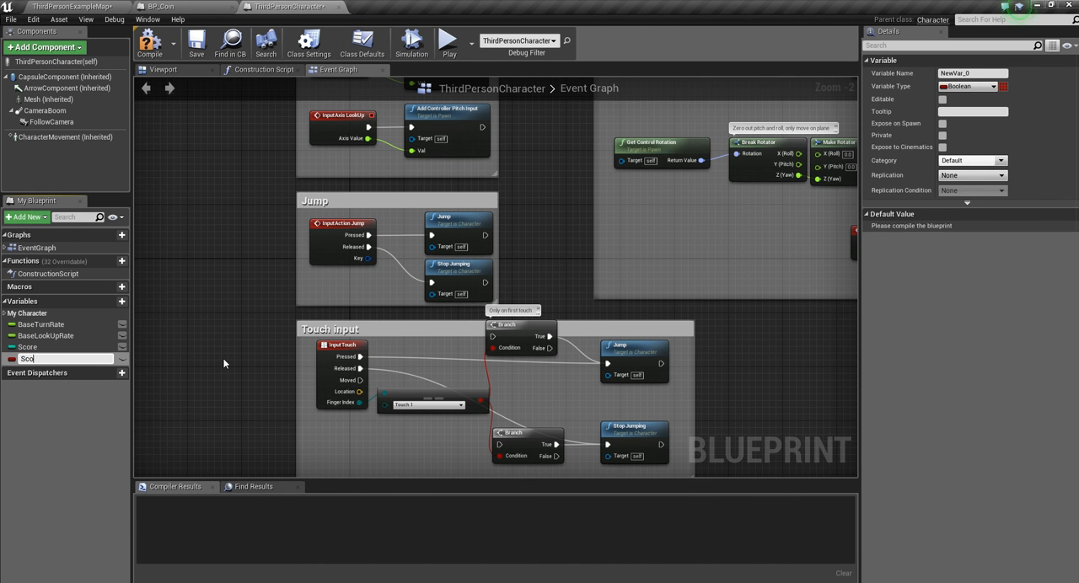
pyautogui.write('NewVar_0')
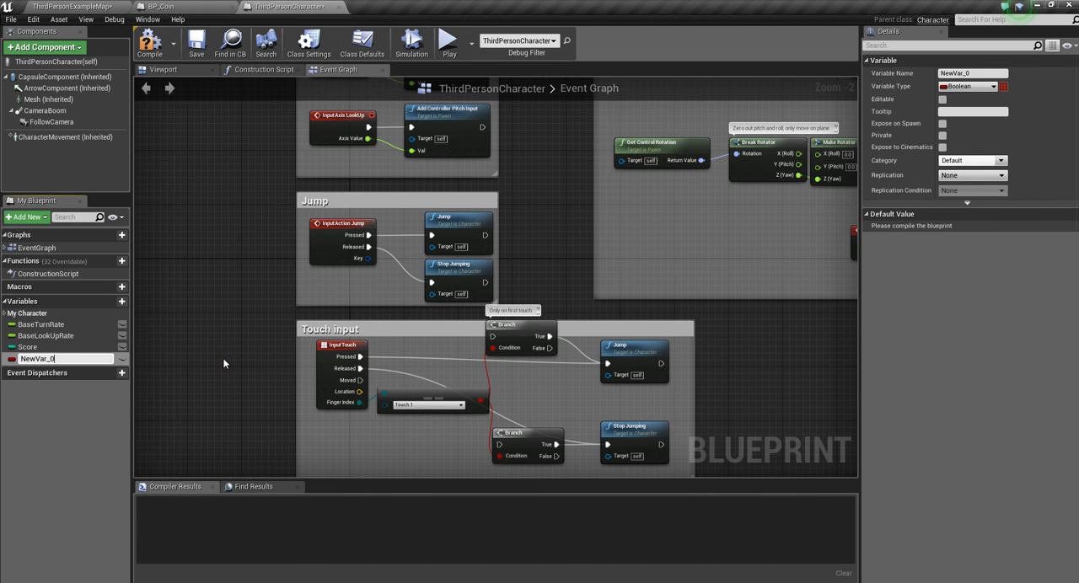
pyautogui.press('Backspace')
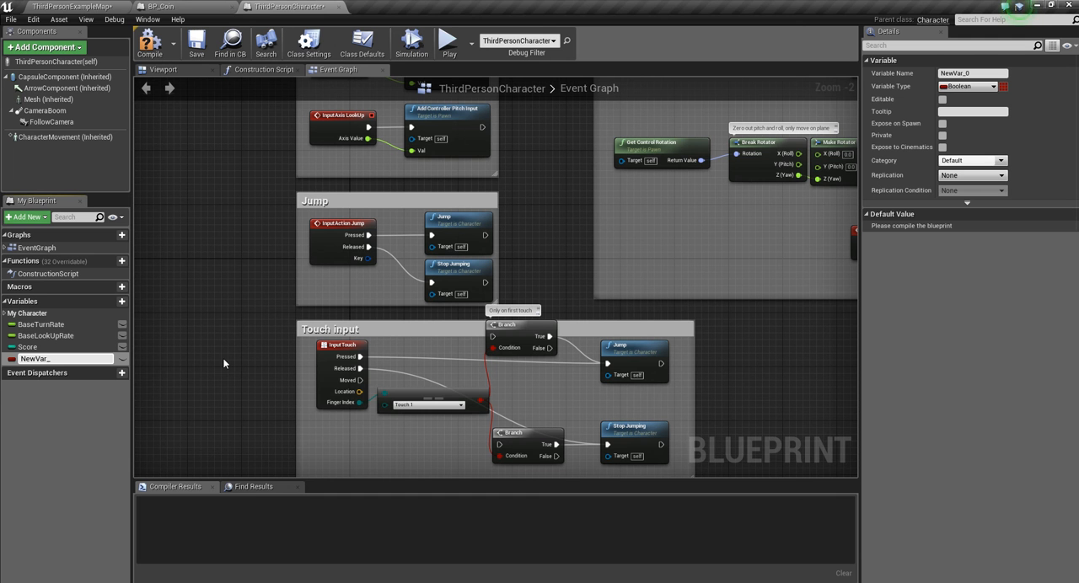
pyautogui.rightClick(64, 358)
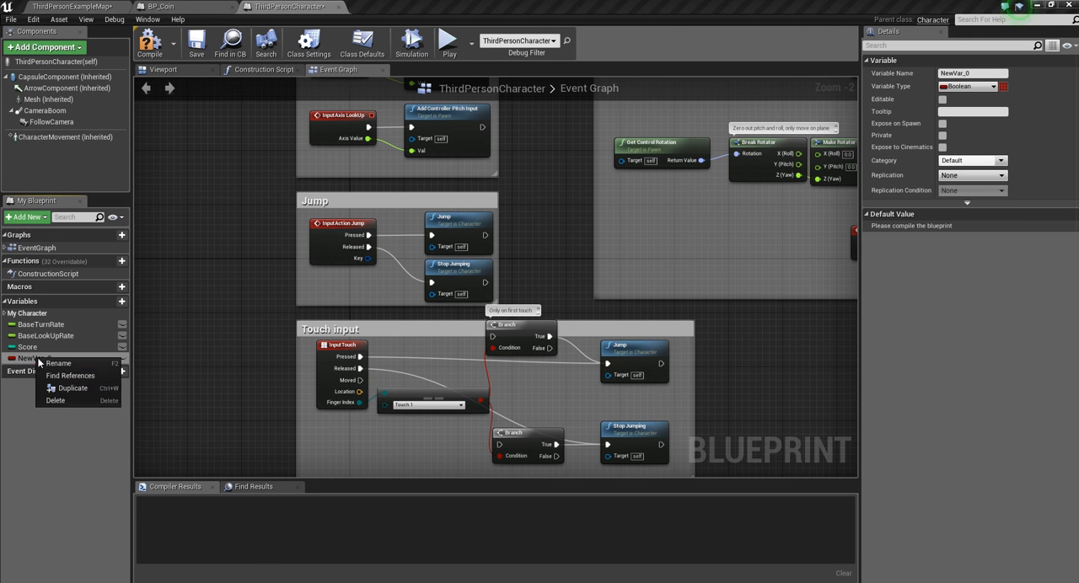
pyautogui.click(27, 347)
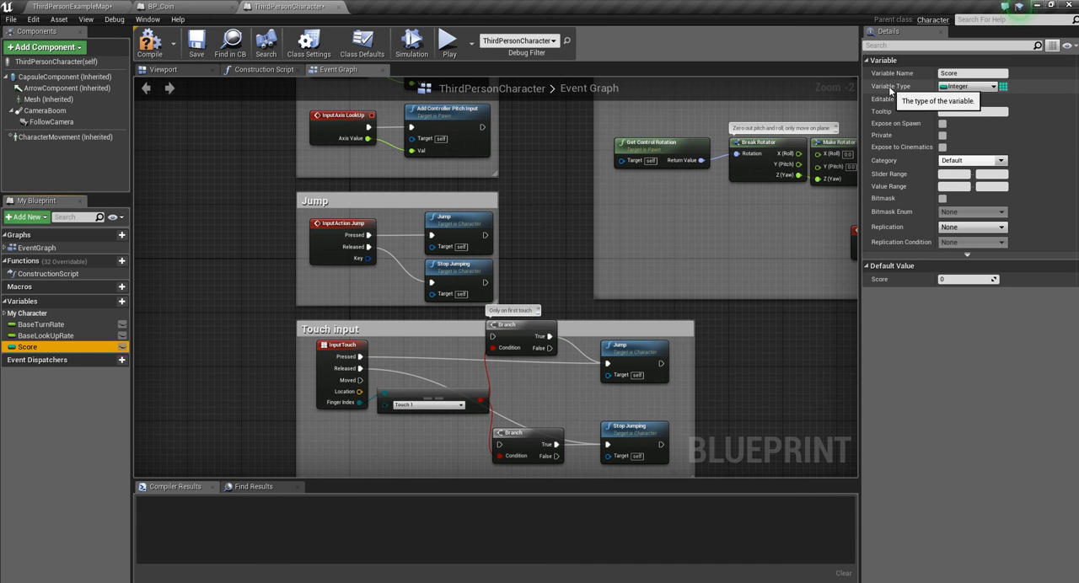
pyautogui.click(969, 86)
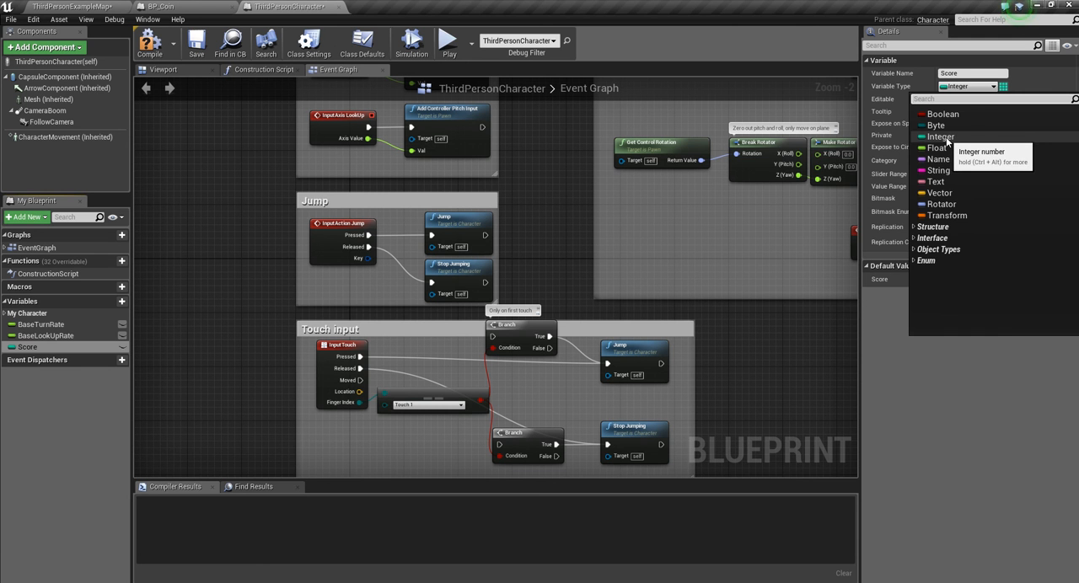
pyautogui.click(941, 137)
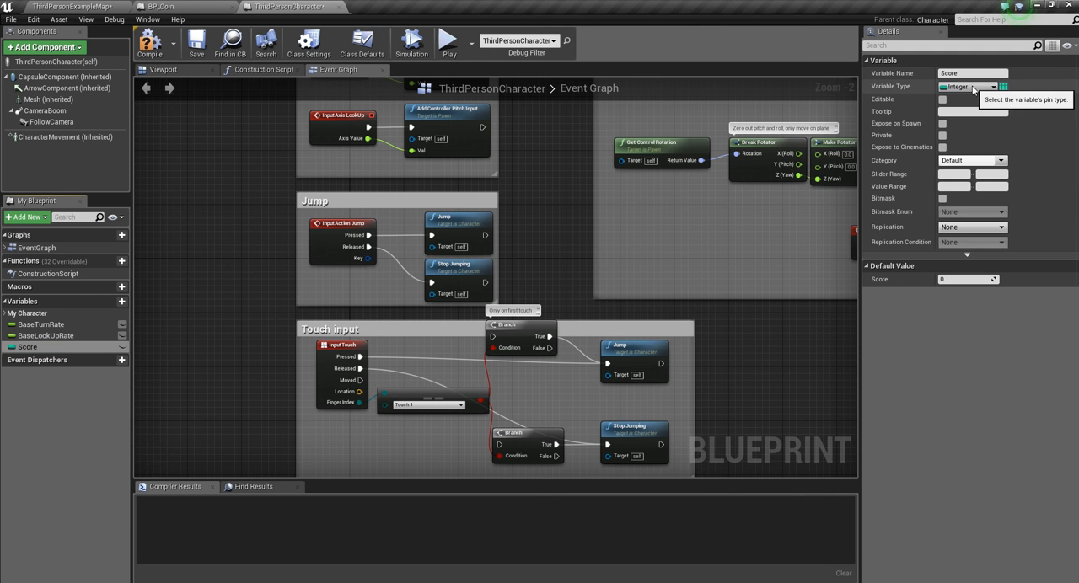
pyautogui.moveTo(853, 139)
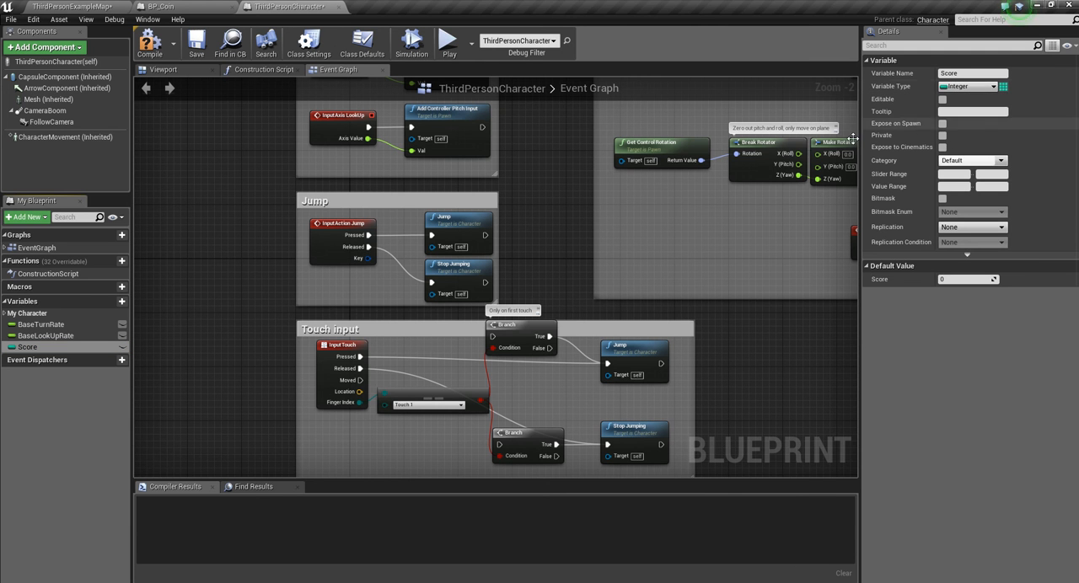
pyautogui.click(27, 348)
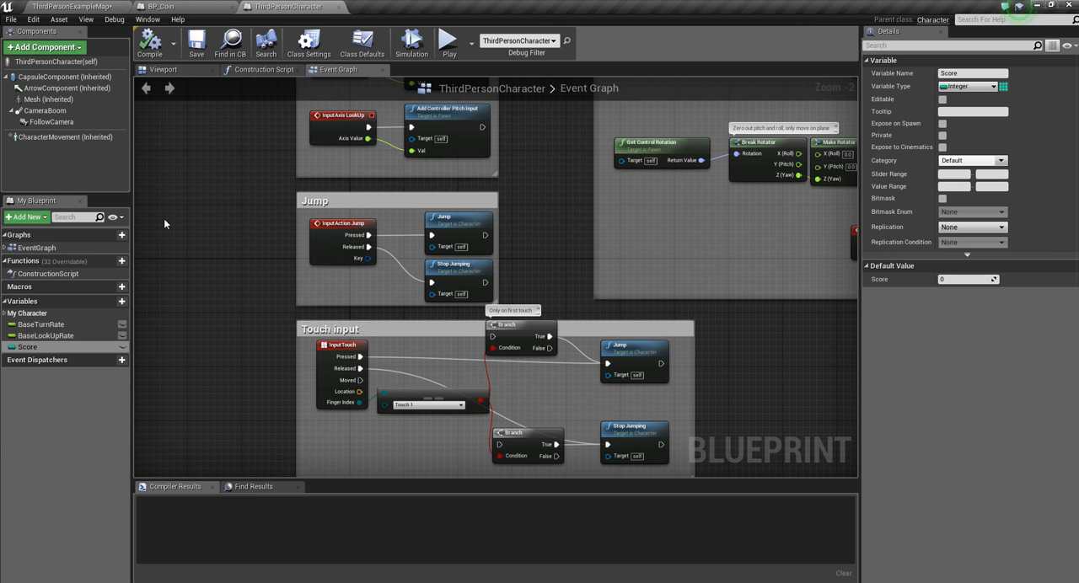
pyautogui.moveTo(286, 6)
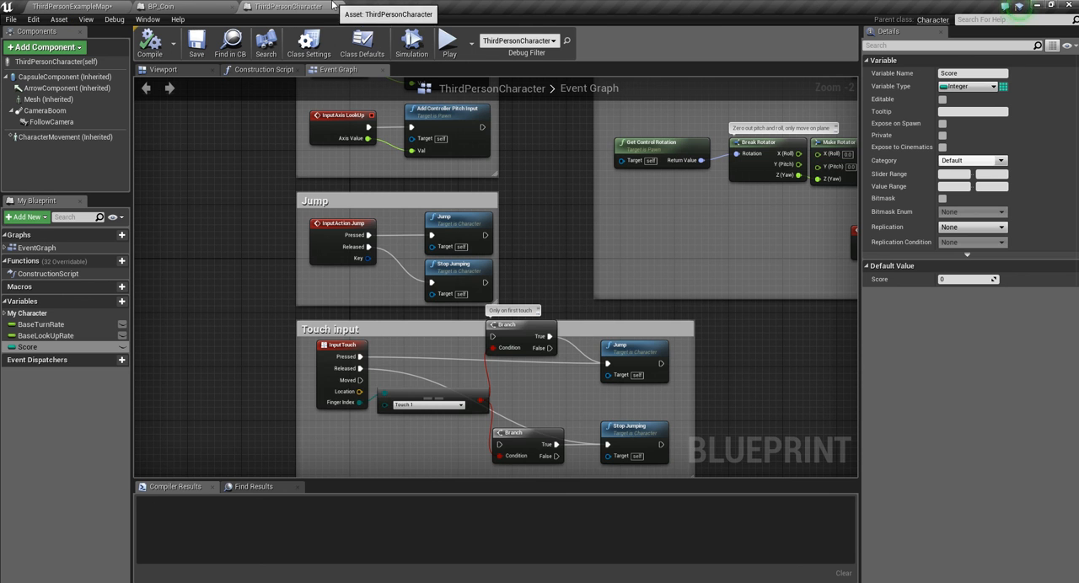
# - Bring up BP_Coin's event graph with its default BeginPlay, ActorBeginOverlap and Tick events
pyautogui.click(160, 6)
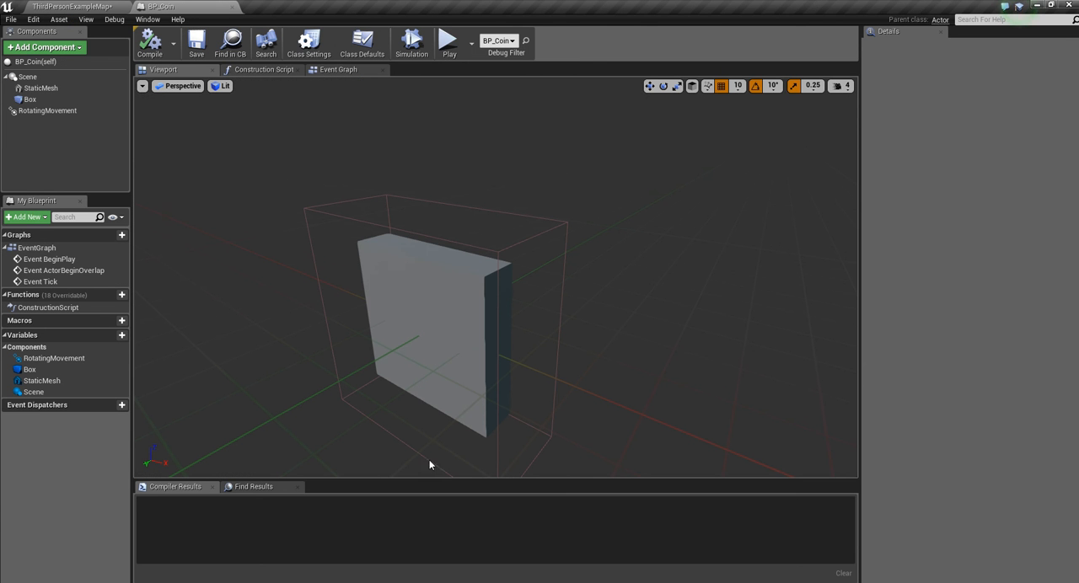
pyautogui.moveTo(290, 5)
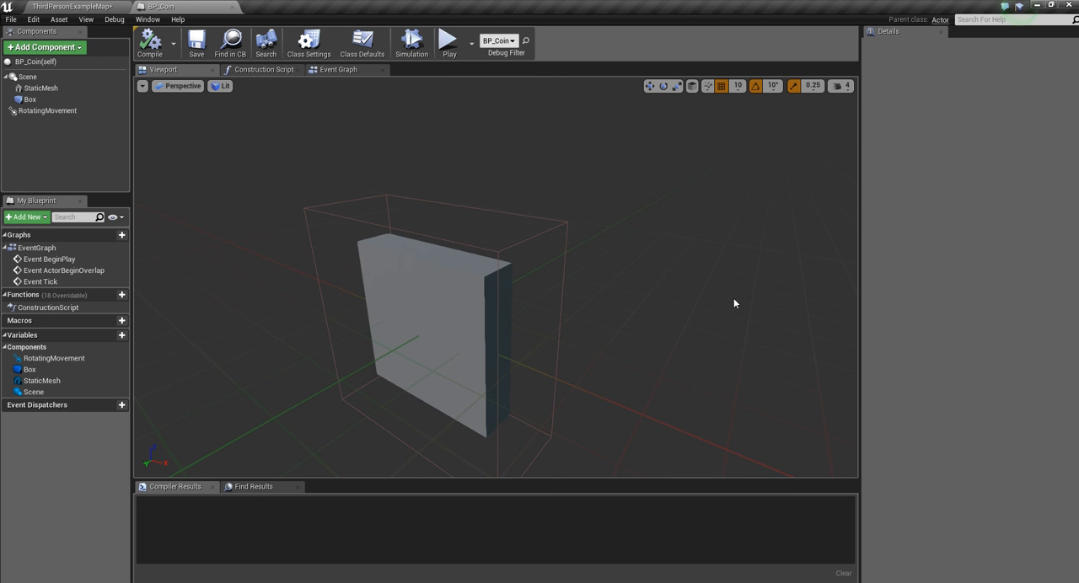
pyautogui.moveTo(251, 356)
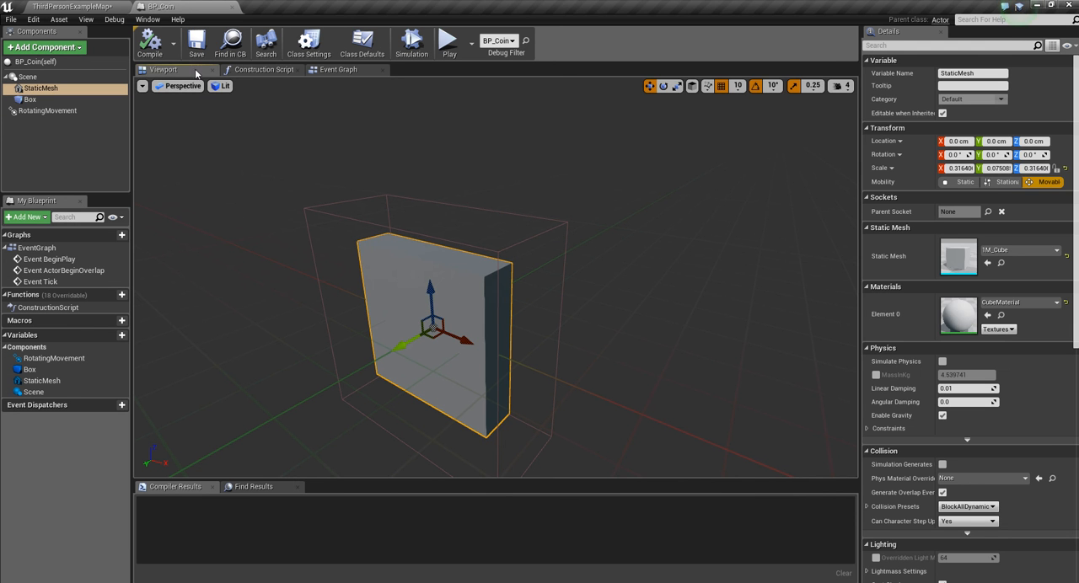
pyautogui.click(337, 69)
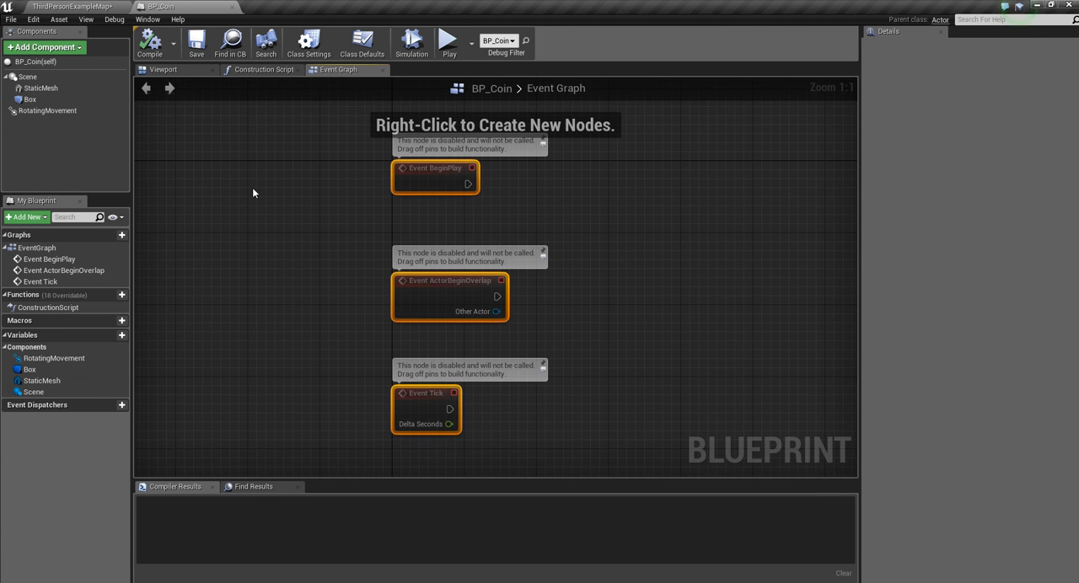
pyautogui.moveTo(424, 297)
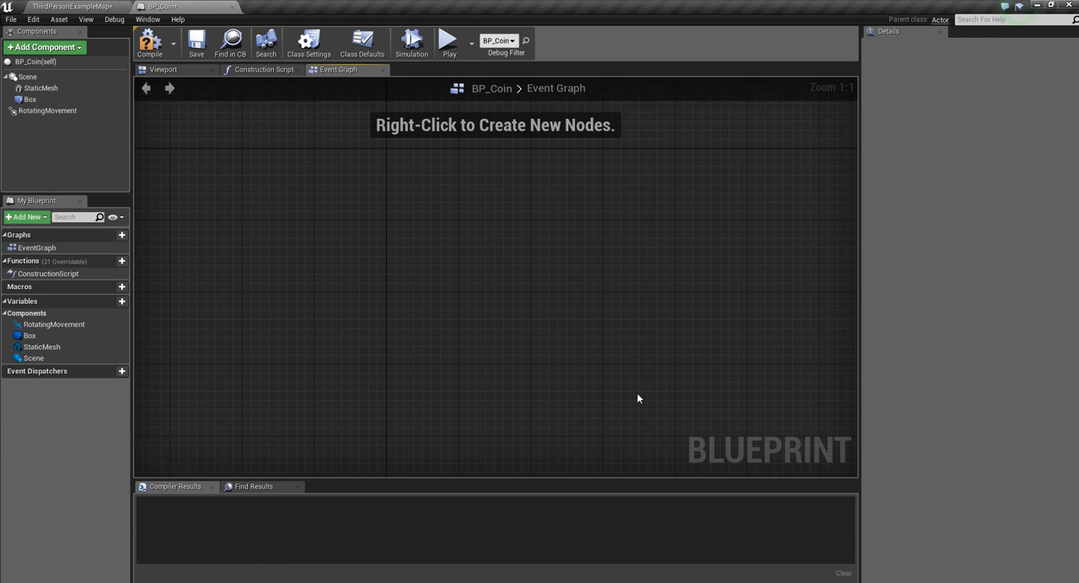
pyautogui.moveTo(170, 215)
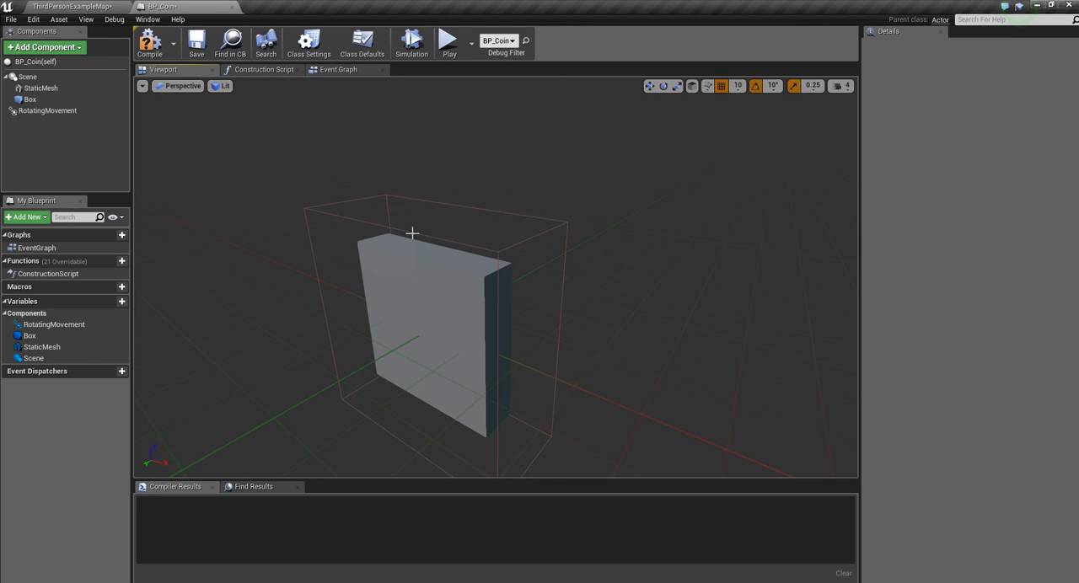
# - Add an On Component Begin Overlap event for the coin's Box collision component
pyautogui.click(30, 99)
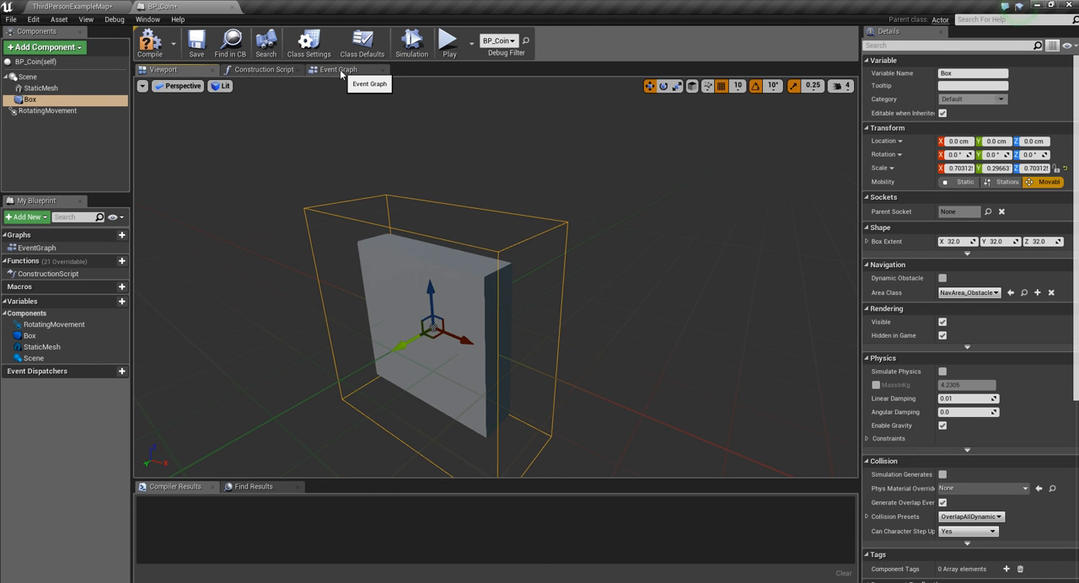
pyautogui.click(338, 69)
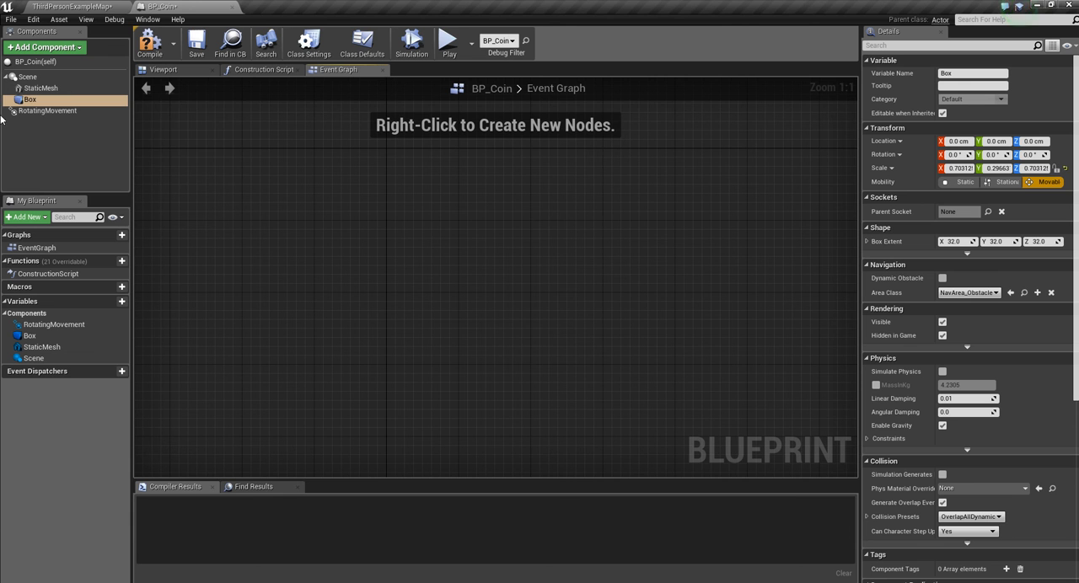
pyautogui.moveTo(327, 207)
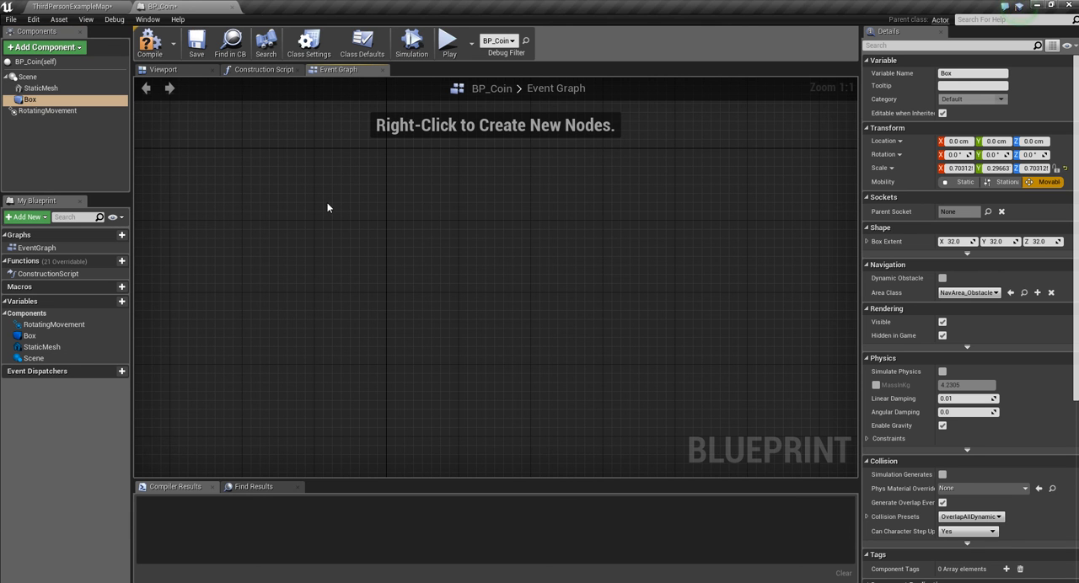
pyautogui.rightClick(327, 207)
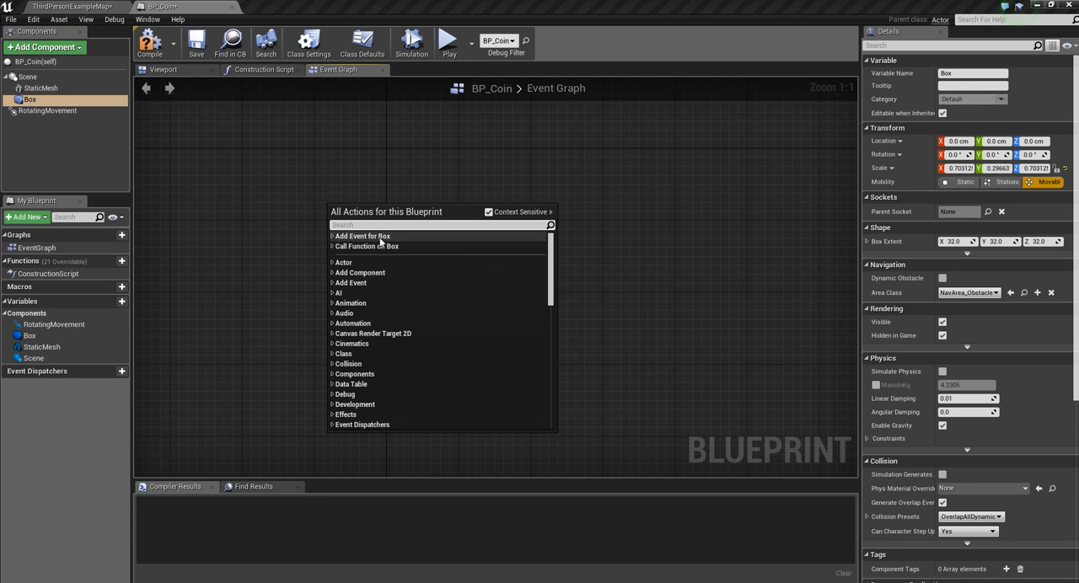
pyautogui.click(334, 246)
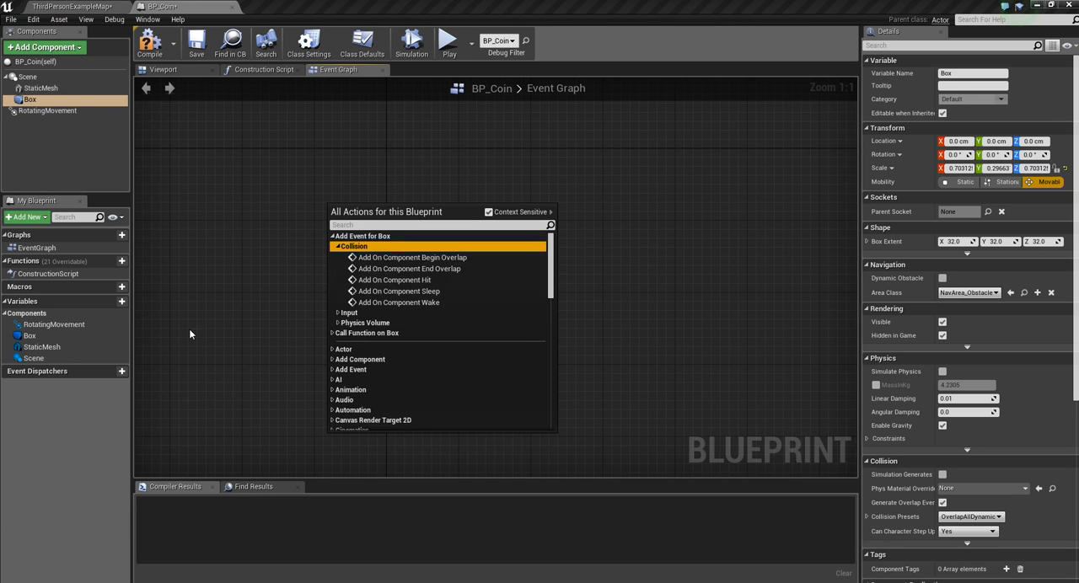
pyautogui.moveTo(408, 256)
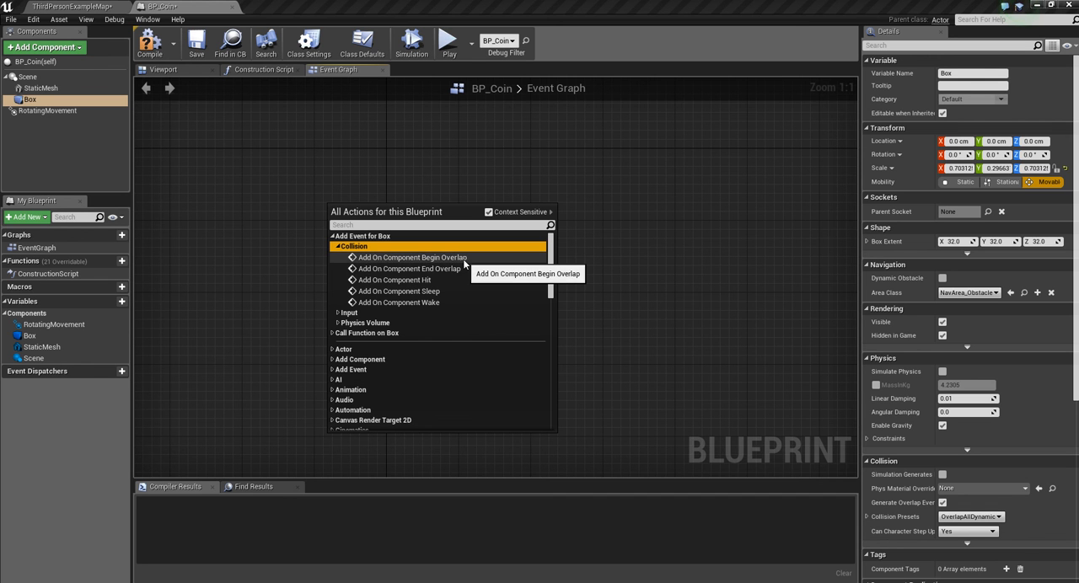
pyautogui.moveTo(449, 290)
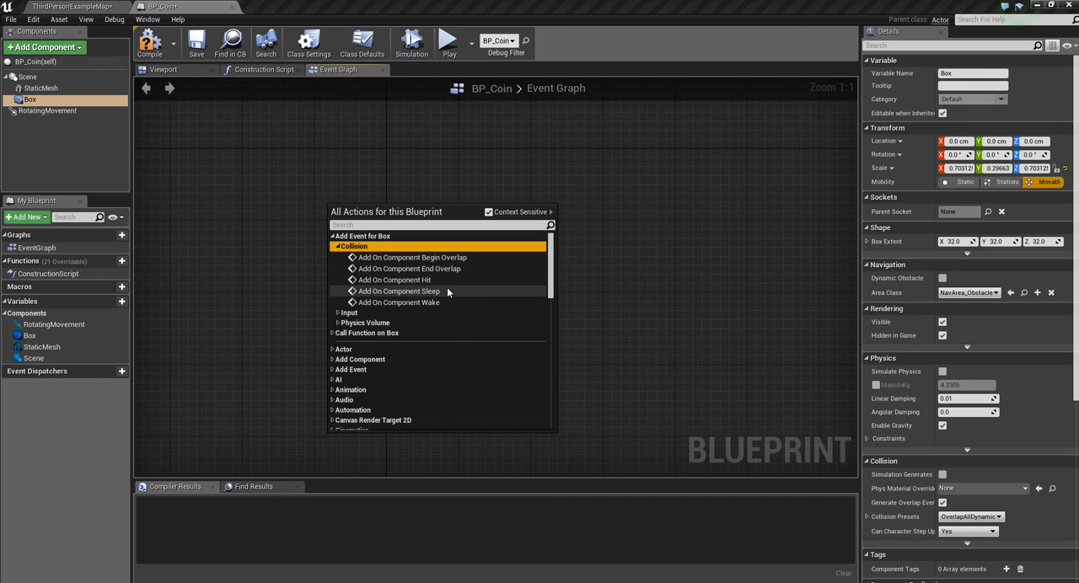
pyautogui.moveTo(441, 256)
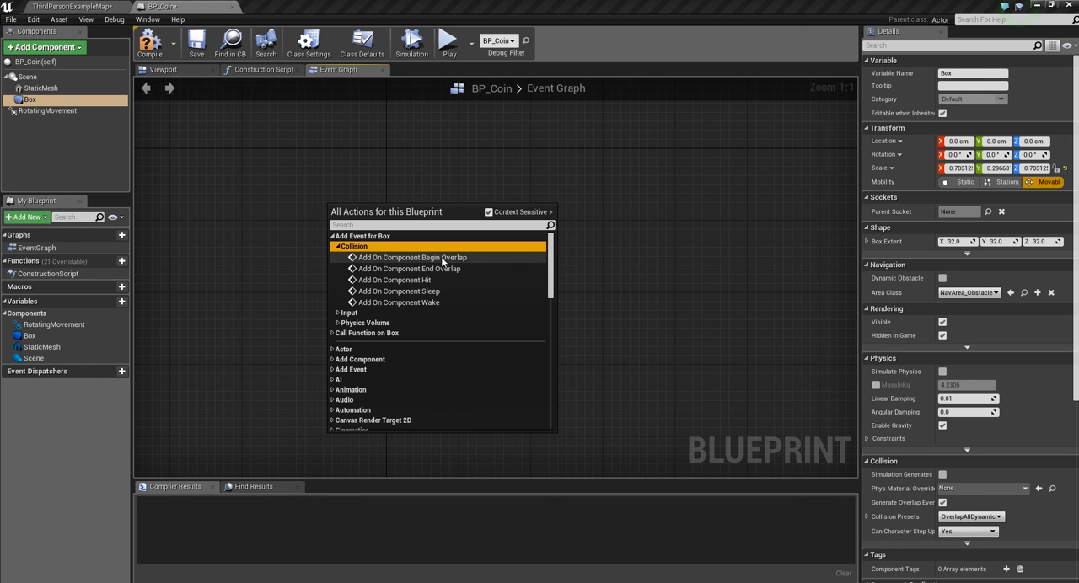
pyautogui.click(408, 256)
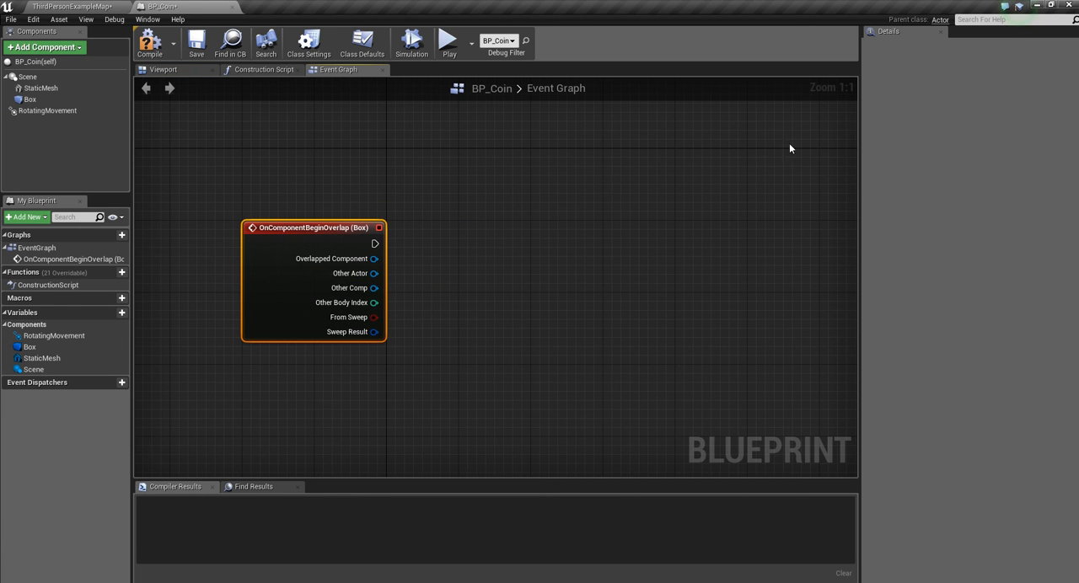
pyautogui.moveTo(408, 287)
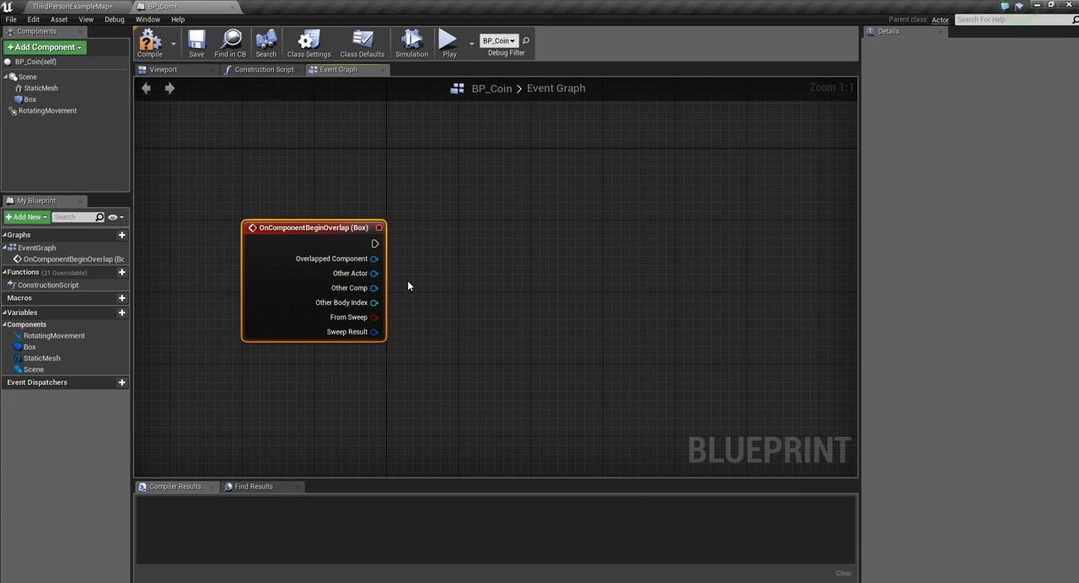
# - Wire the overlap's Other Actor into a new Cast To ThirdPersonCharacter node
pyautogui.moveTo(374, 273); pyautogui.dragTo(442, 270)
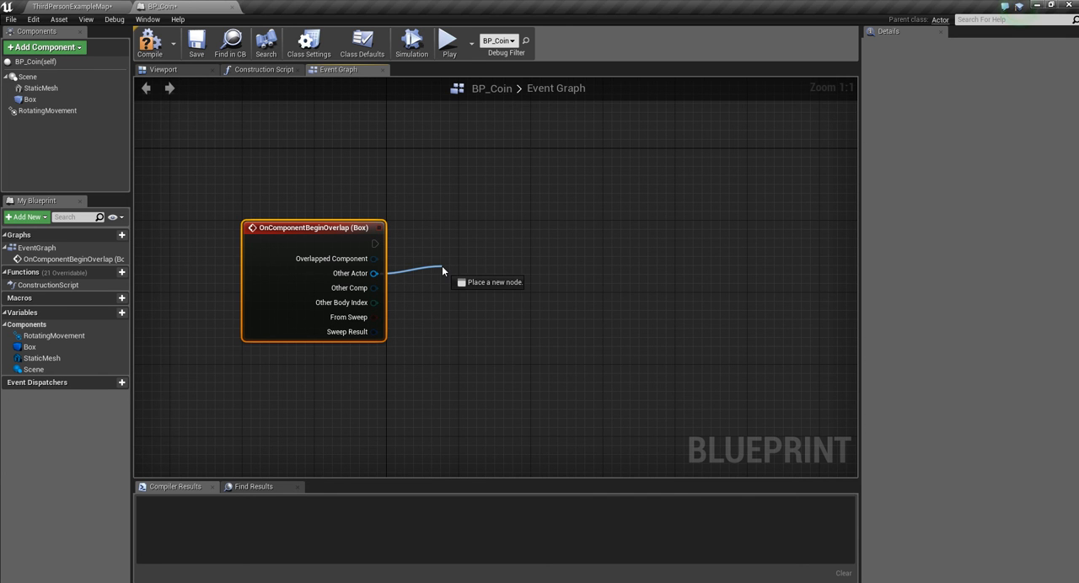
pyautogui.moveTo(374, 273)
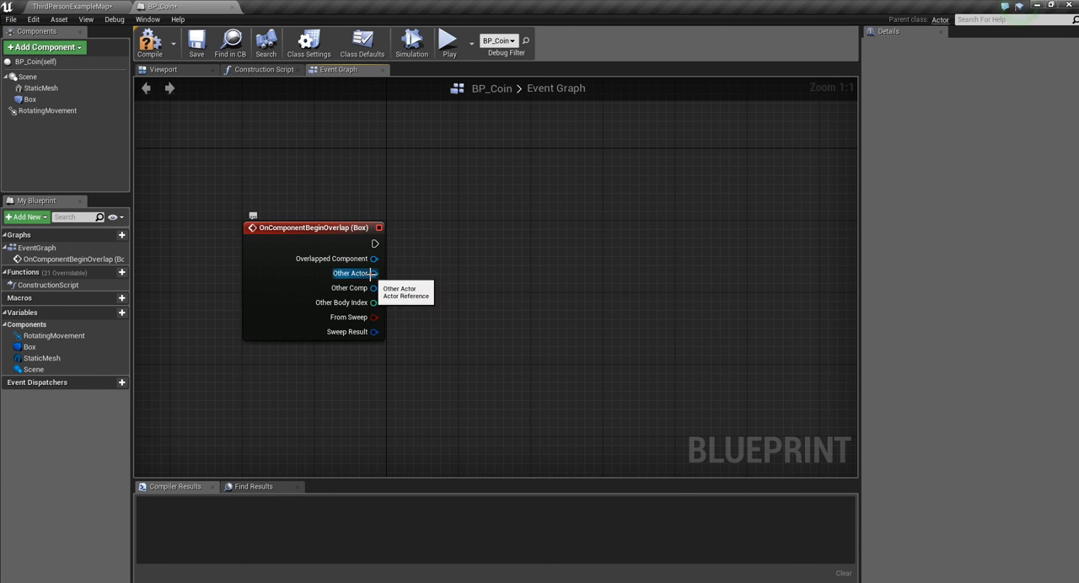
pyautogui.moveTo(374, 273); pyautogui.dragTo(459, 273)
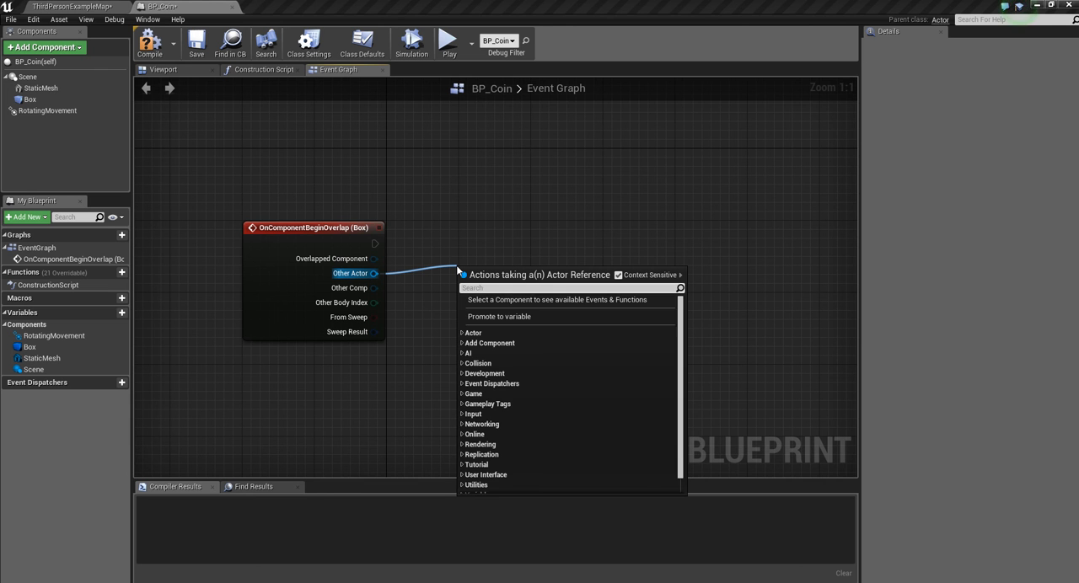
pyautogui.write('cast to thi')
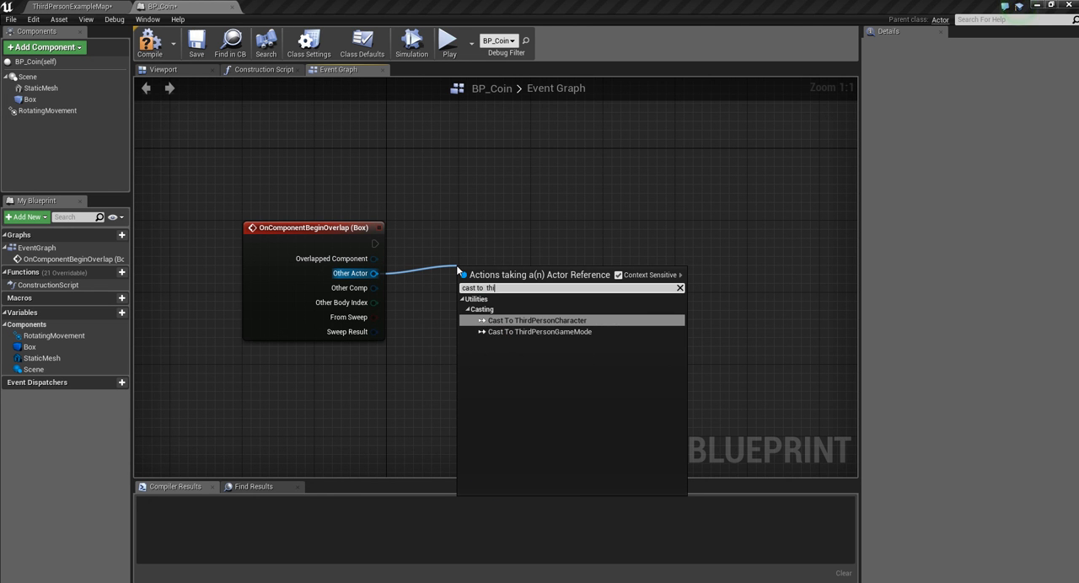
pyautogui.click(536, 320)
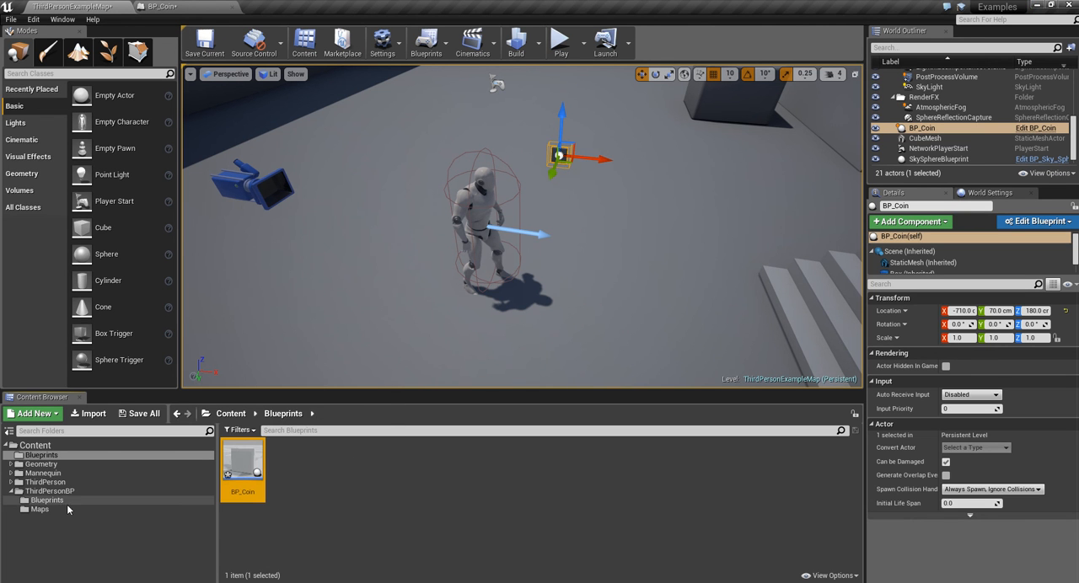
# - Reopen BP_Coin's graph showing Other Actor feeding the Cast To ThirdPersonCharacter node
pyautogui.click(47, 499)
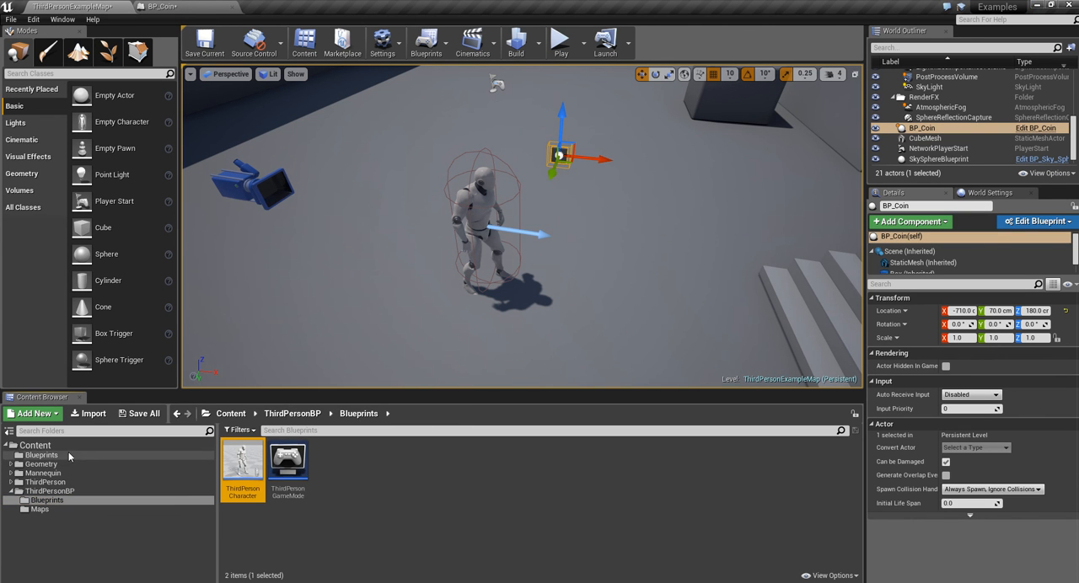
pyautogui.click(560, 154)
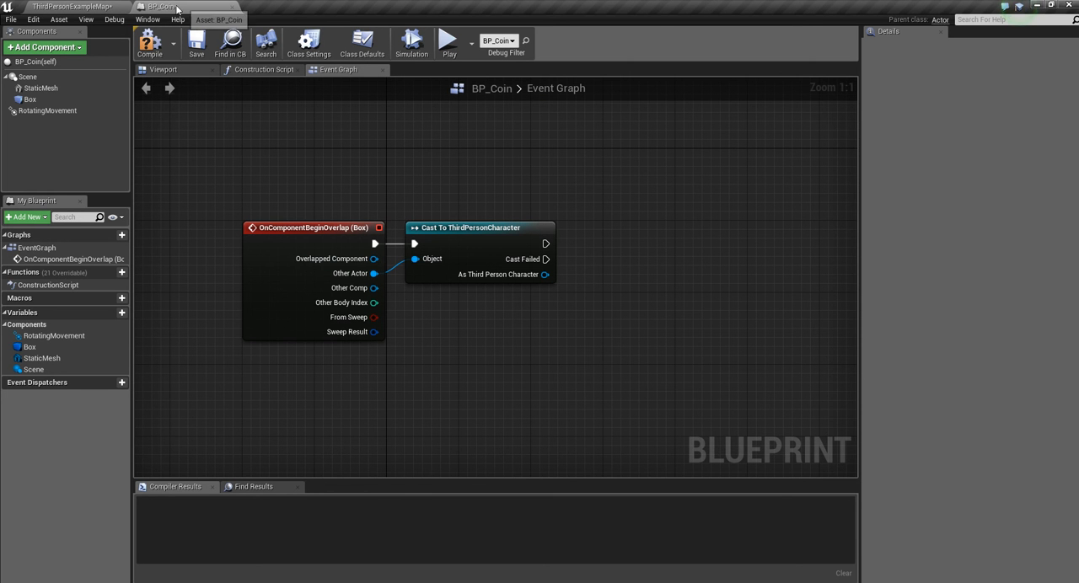
pyautogui.click(314, 228)
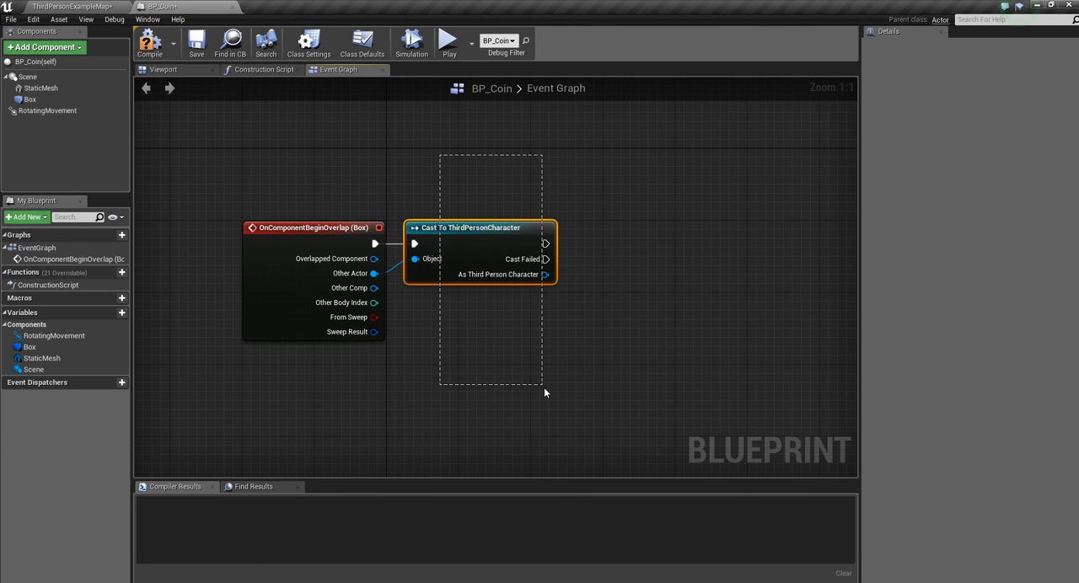
pyautogui.click(486, 304)
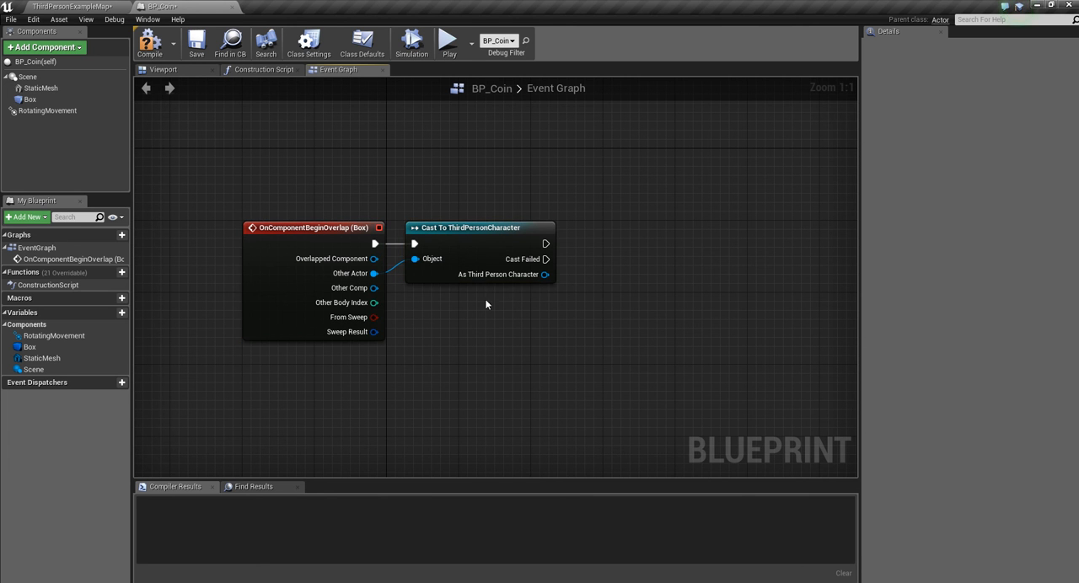
pyautogui.moveTo(502, 275)
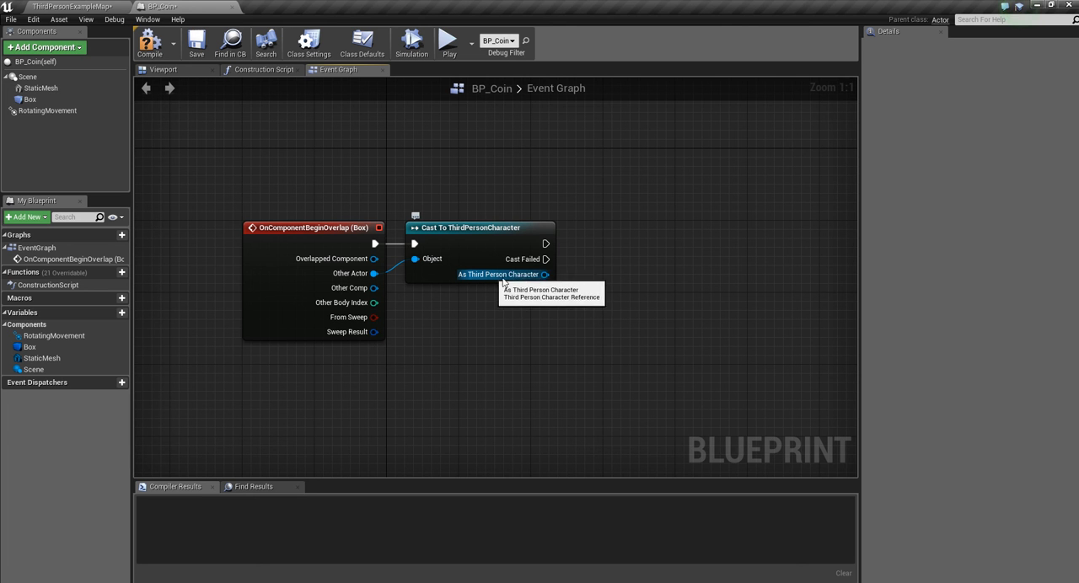
pyautogui.moveTo(546, 275)
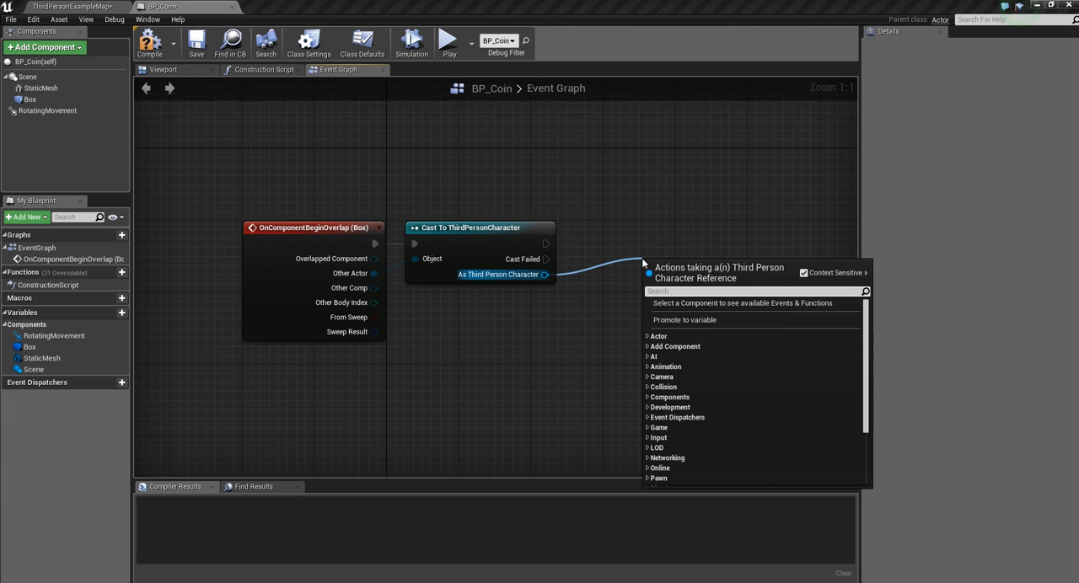
# - Add a Set Score node on the cast character after the cast's success exec
pyautogui.write('set')
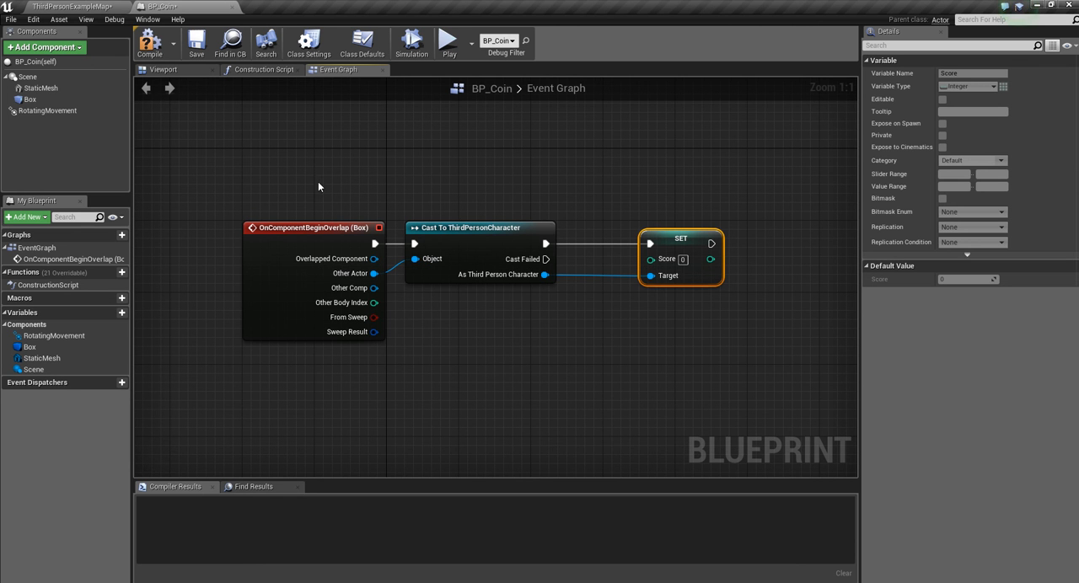
pyautogui.moveTo(161, 256)
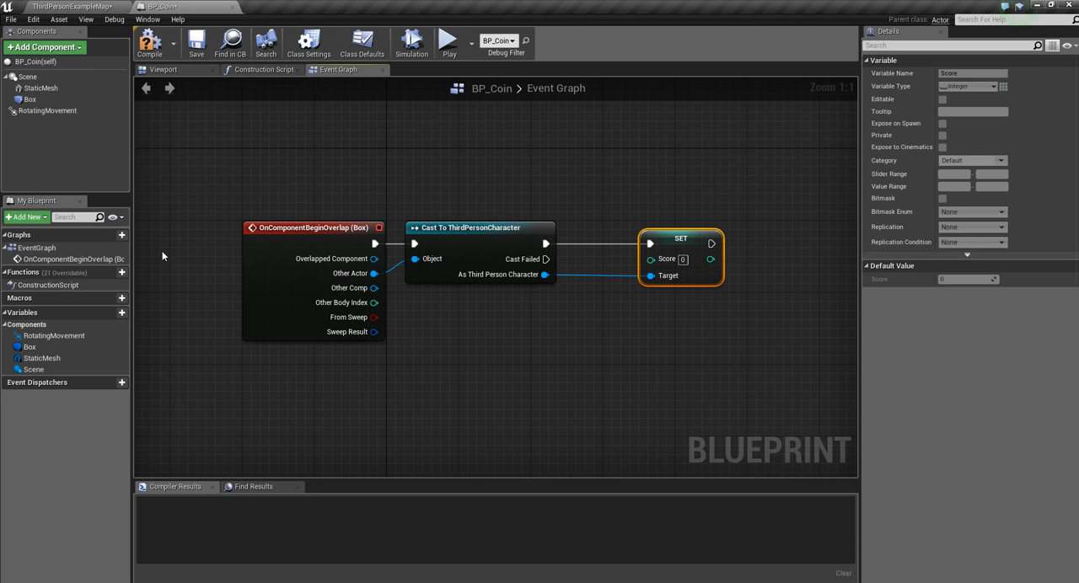
pyautogui.click(479, 227)
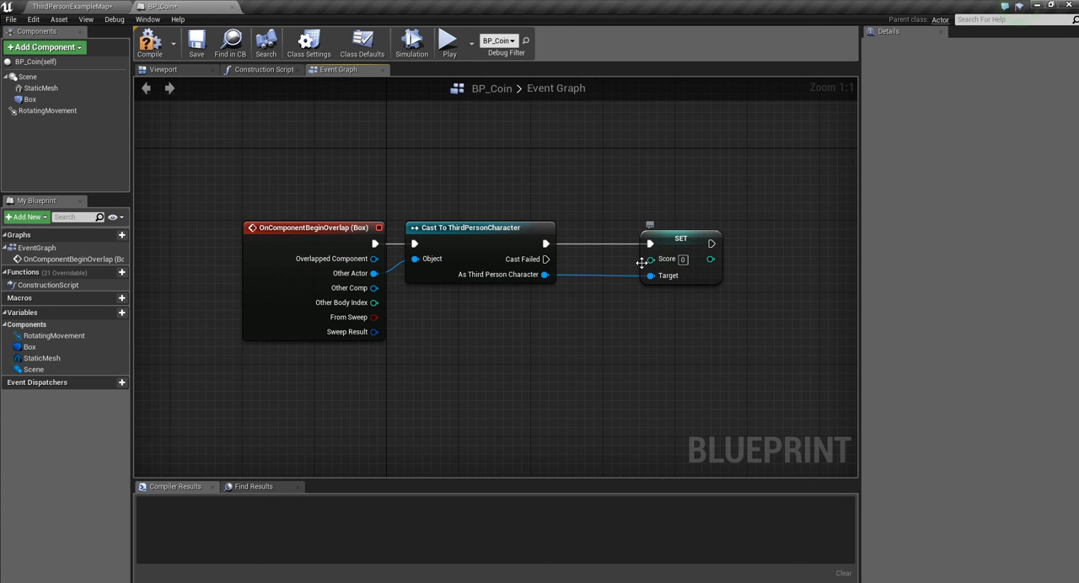
pyautogui.moveTo(666, 259)
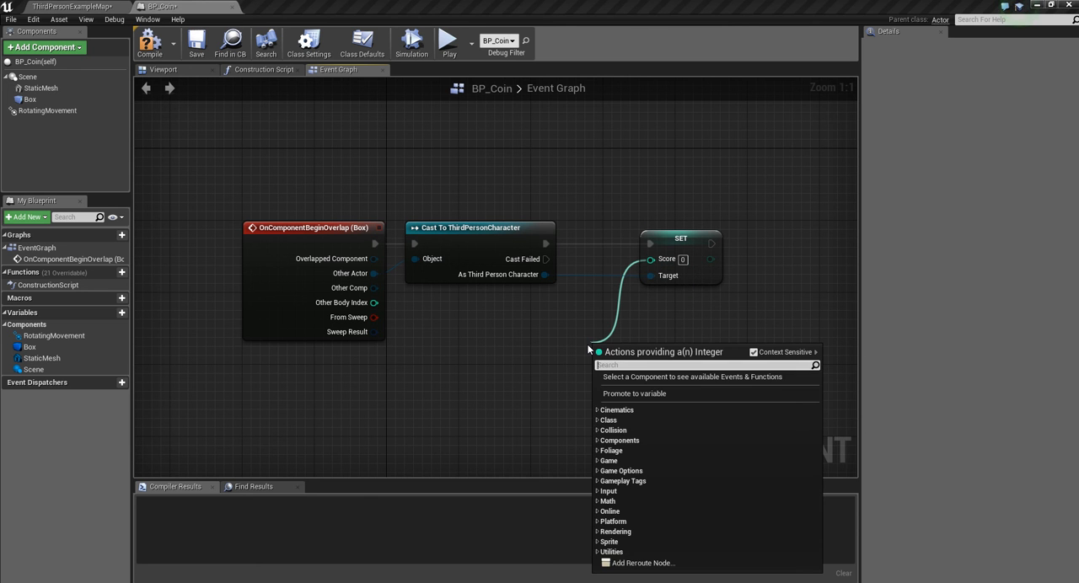
# - Feed Set Score from an integer + node adding 10 to the cast character's Get Score
pyautogui.write('+')
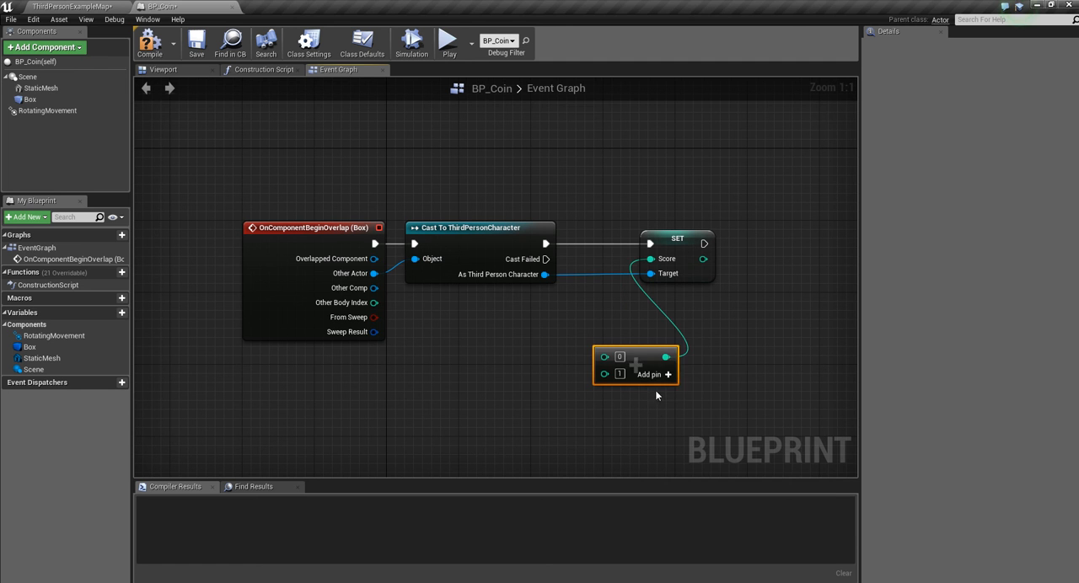
pyautogui.moveTo(634, 364); pyautogui.dragTo(573, 337)
pyautogui.write('score')
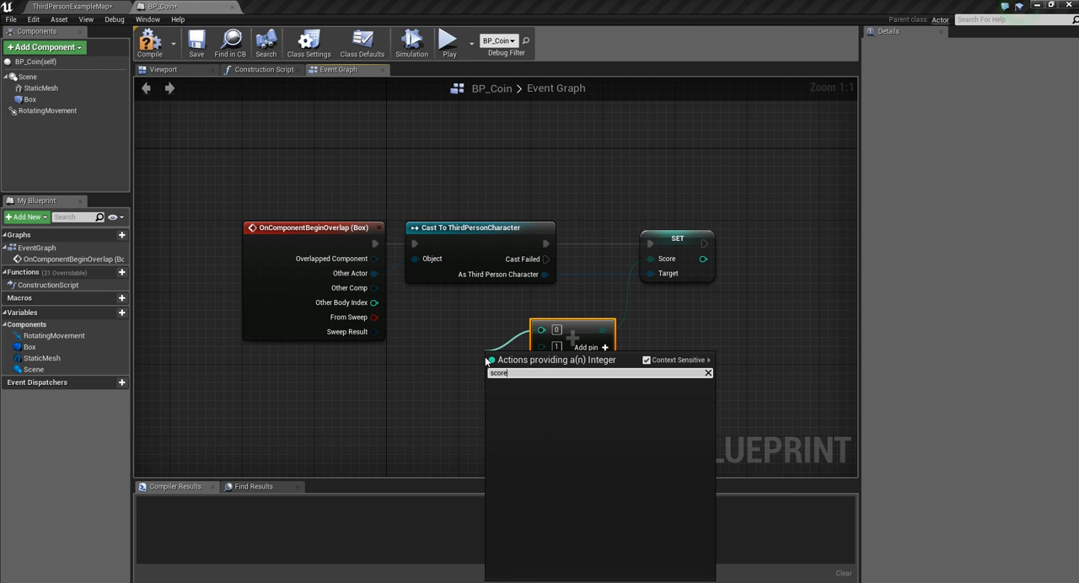
pyautogui.moveTo(647, 360)
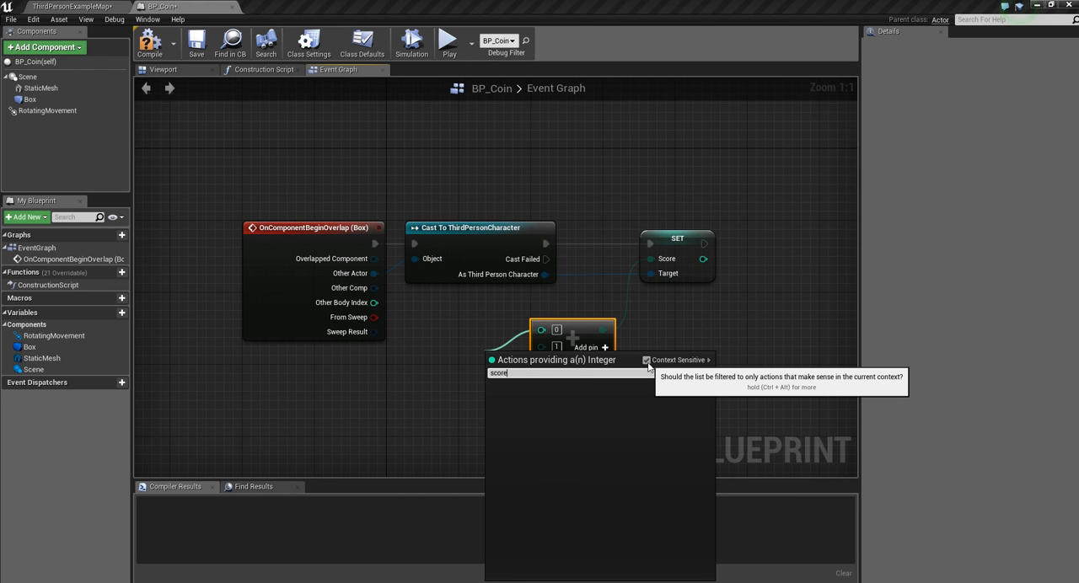
pyautogui.click(647, 361)
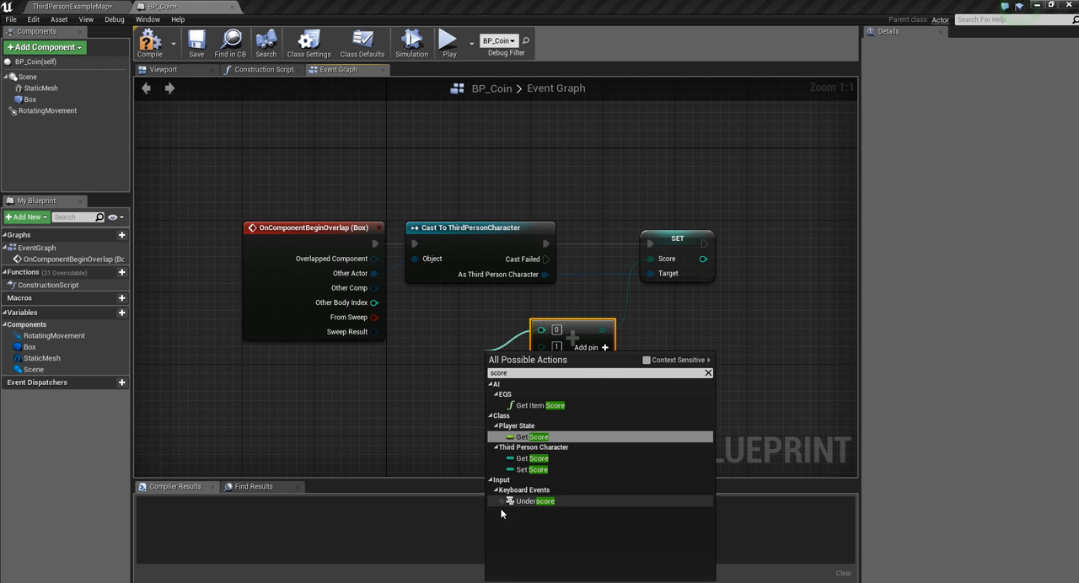
pyautogui.click(529, 437)
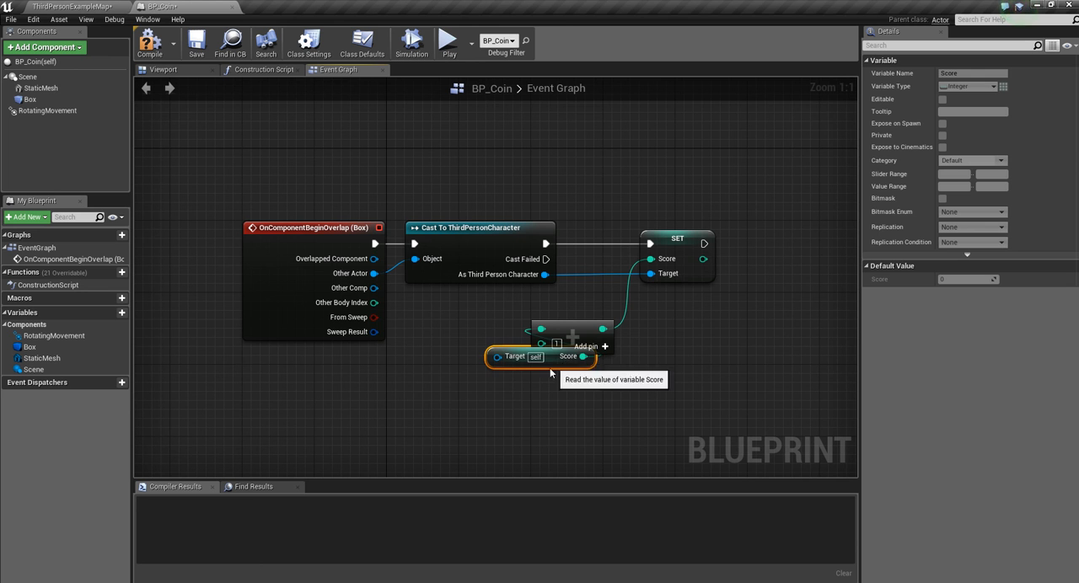
pyautogui.moveTo(539, 355); pyautogui.dragTo(446, 395)
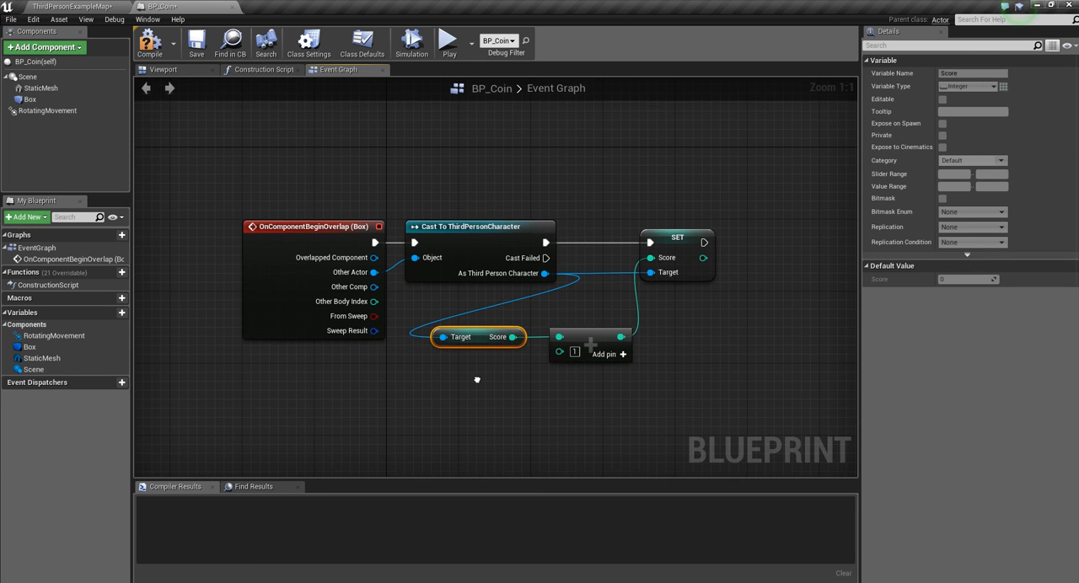
pyautogui.rightClick(475, 379)
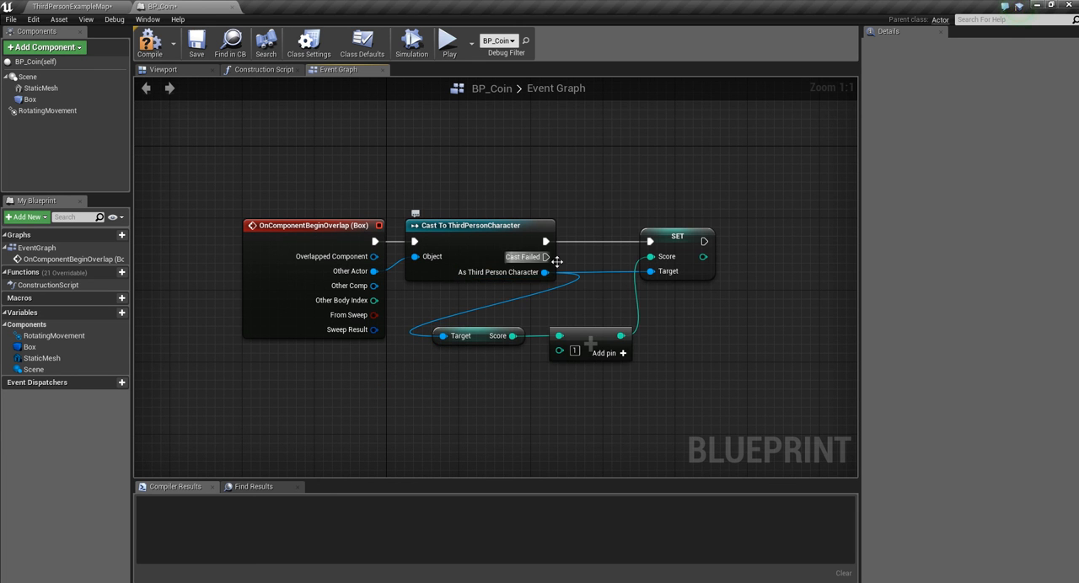
pyautogui.moveTo(607, 396)
pyautogui.write('0')
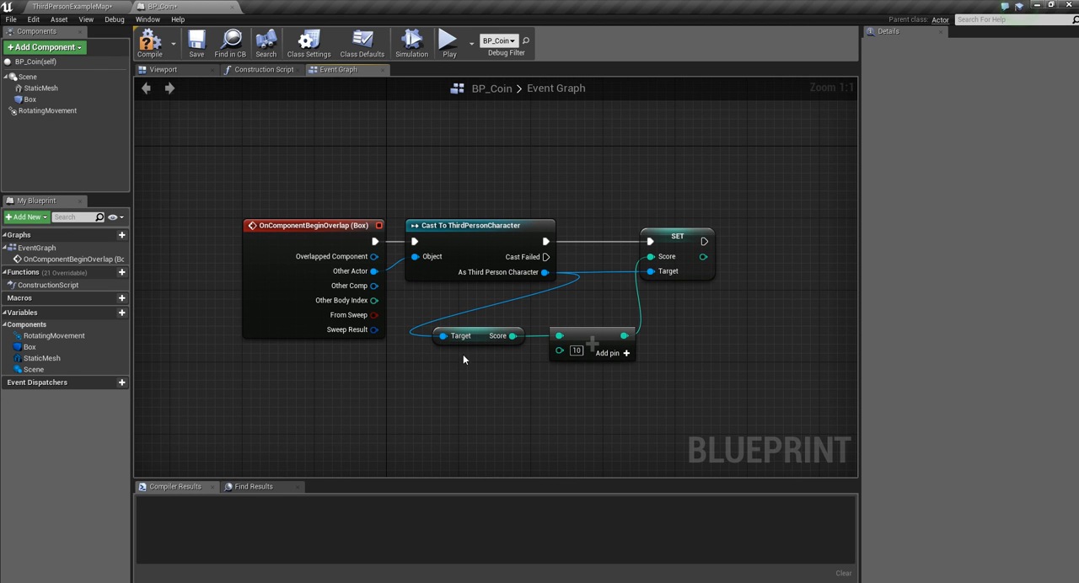
# - After Set Score, add Print String of the Score value followed by DestroyActor
pyautogui.click(677, 253)
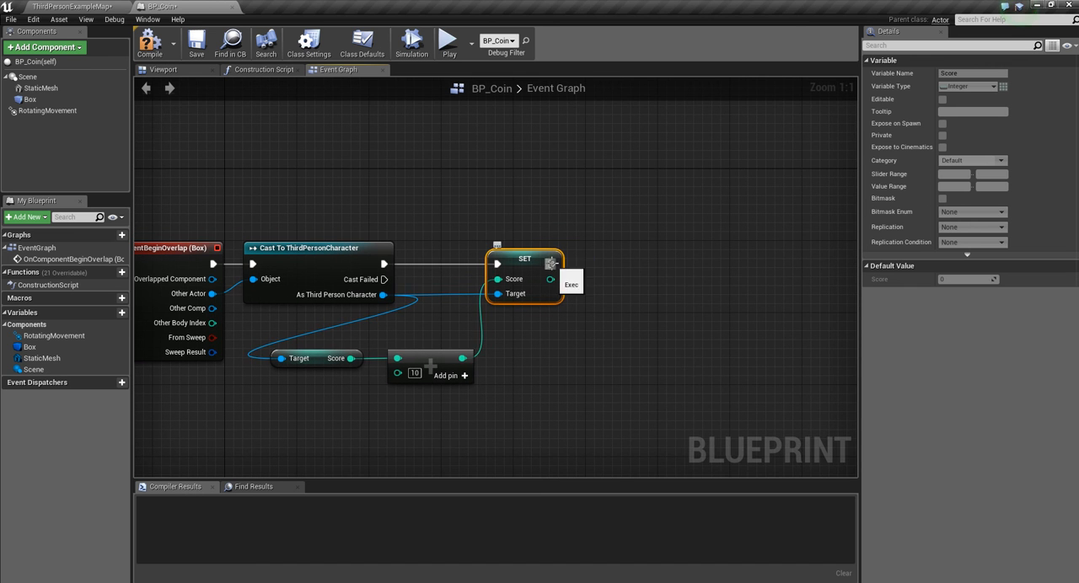
pyautogui.moveTo(556, 263); pyautogui.dragTo(620, 263)
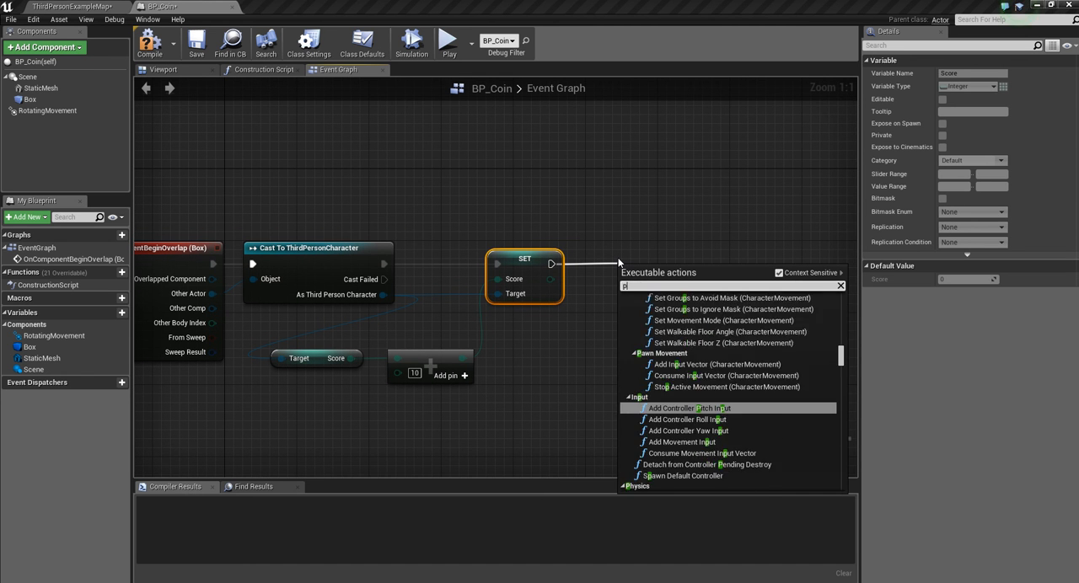
pyautogui.write('print sc')
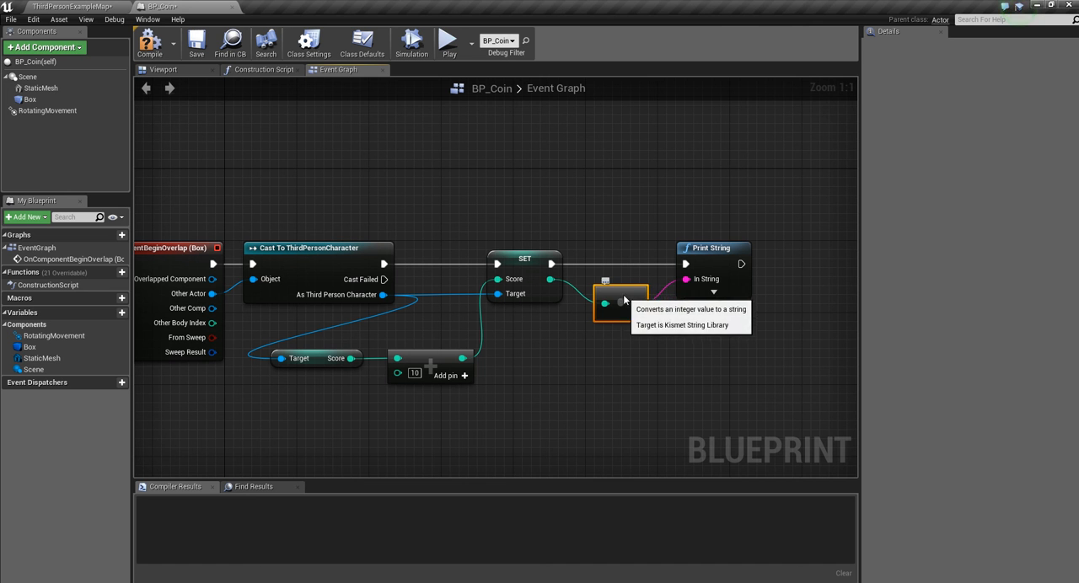
pyautogui.moveTo(569, 283)
pyautogui.write('destroy')
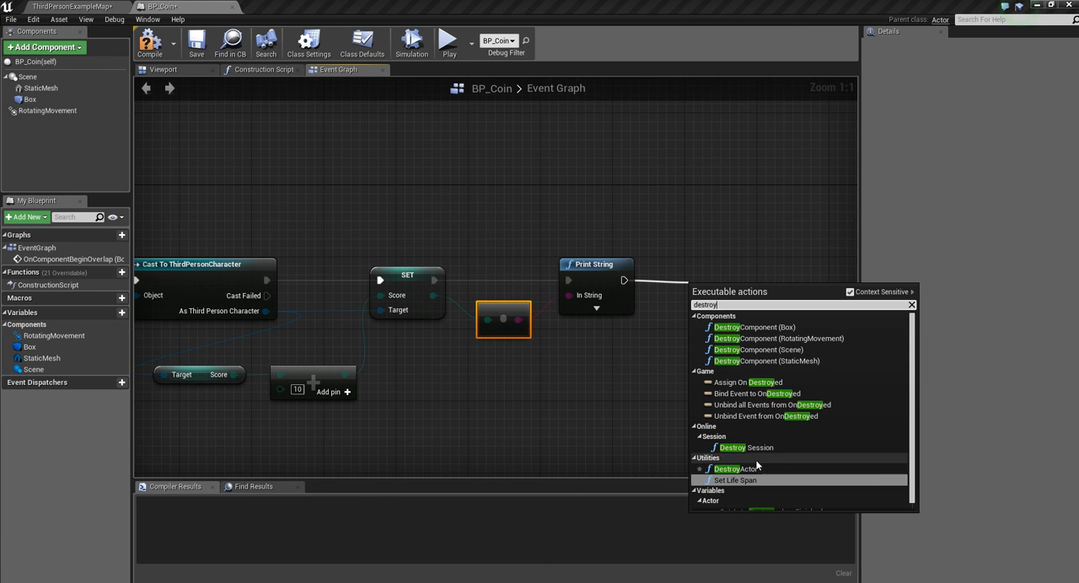
pyautogui.click(729, 468)
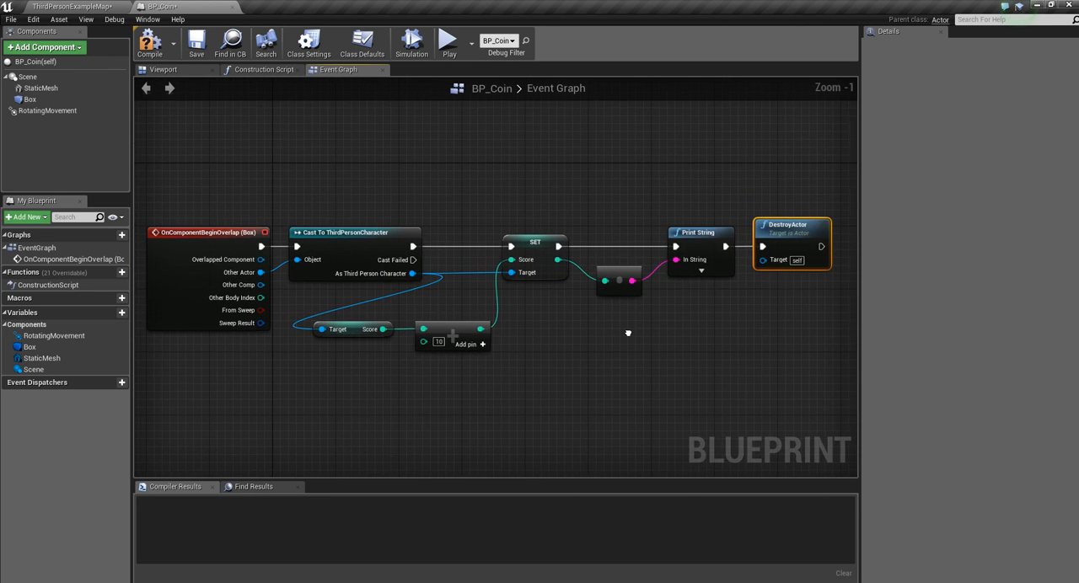
pyautogui.moveTo(196, 42)
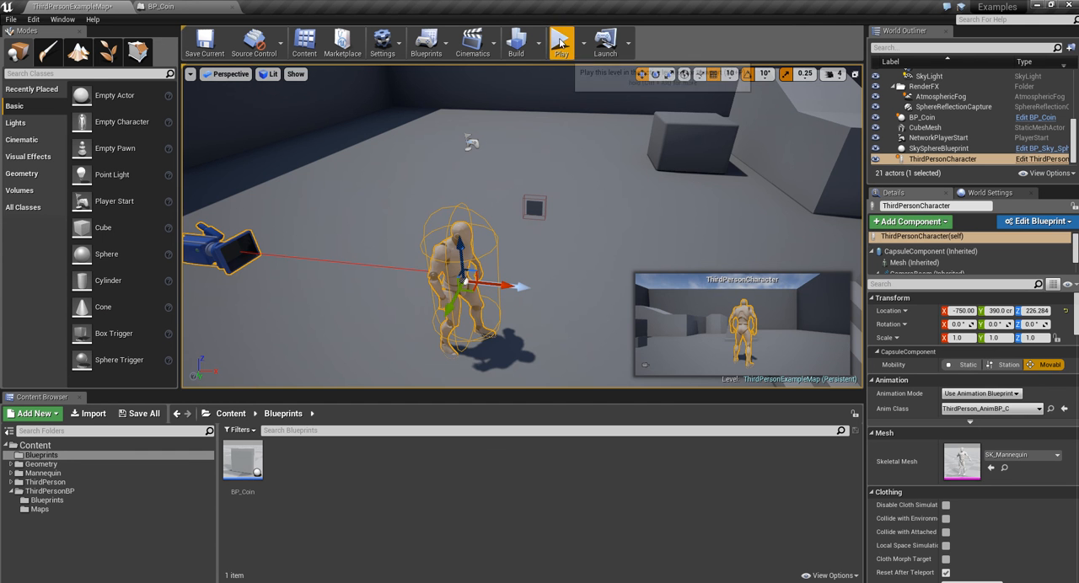
# - Run a quick play test of the coin logic and stop it
pyautogui.click(562, 43)
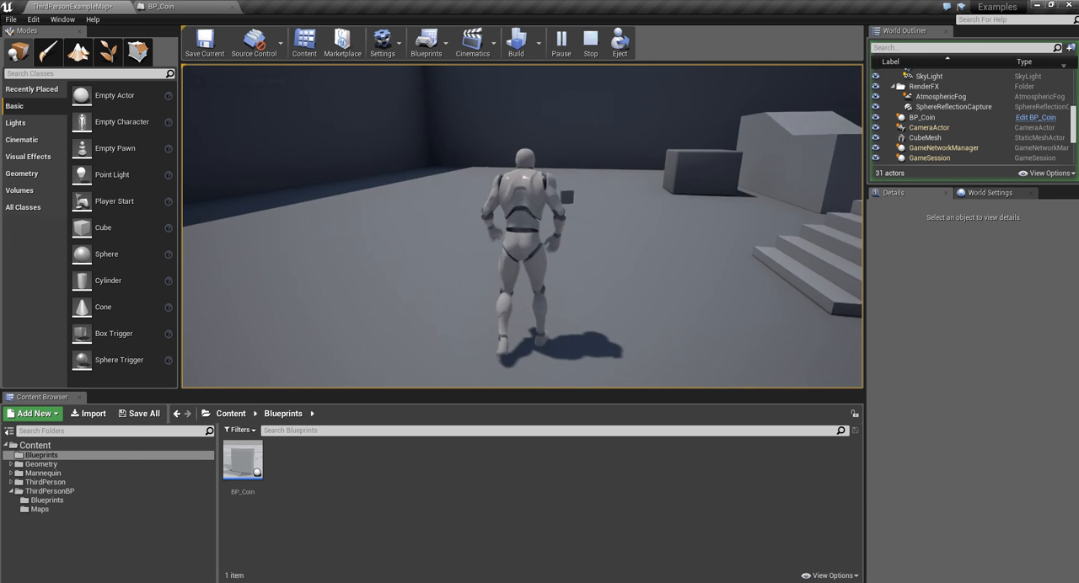
pyautogui.click(561, 37)
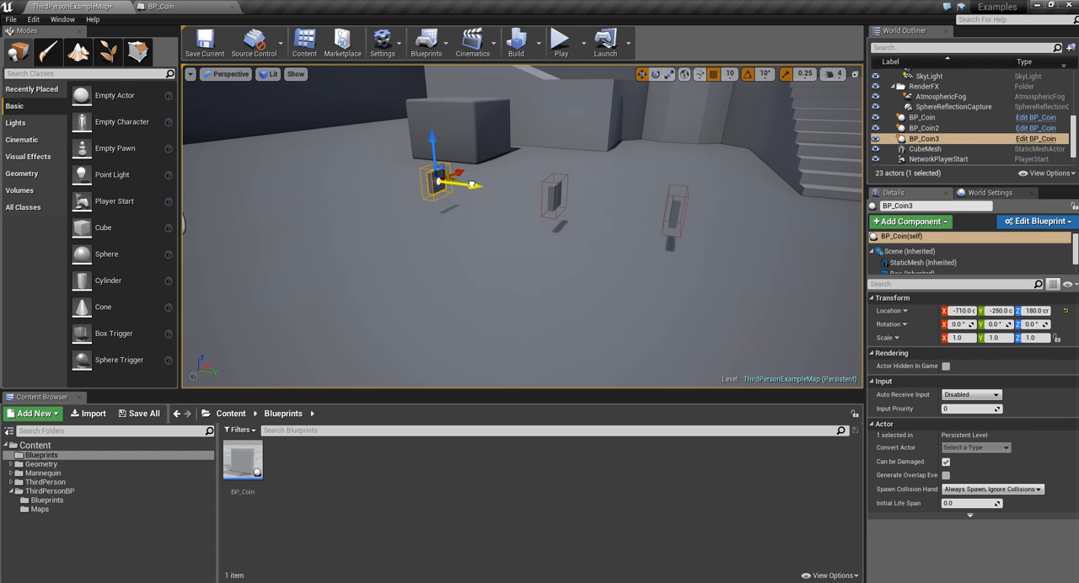
# - Start a play test of the level holding the three BP_Coin instances
pyautogui.click(559, 39)
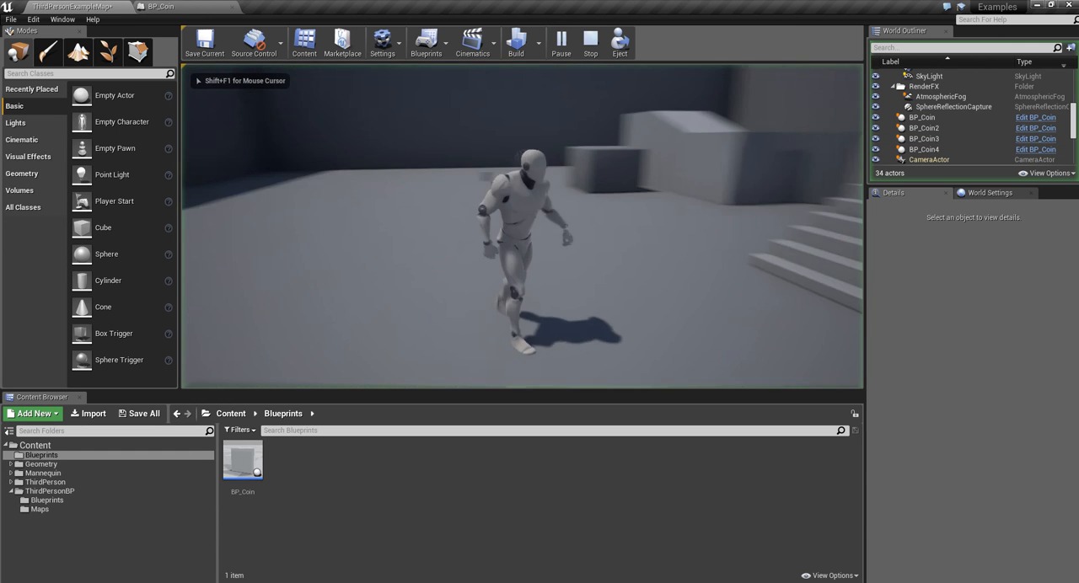